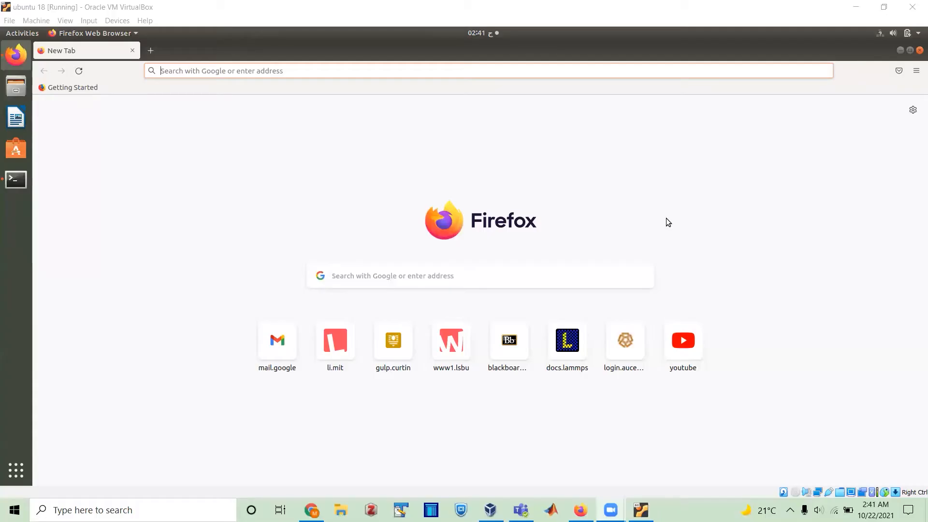
pyautogui.moveTo(434, 70)
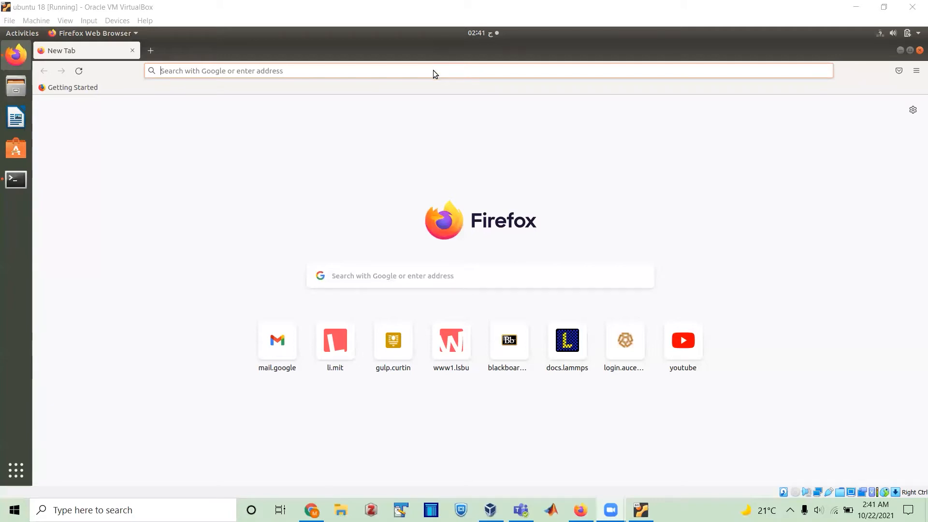
# - Search Google for 'lammps' from the Firefox address bar
pyautogui.click(414, 71)
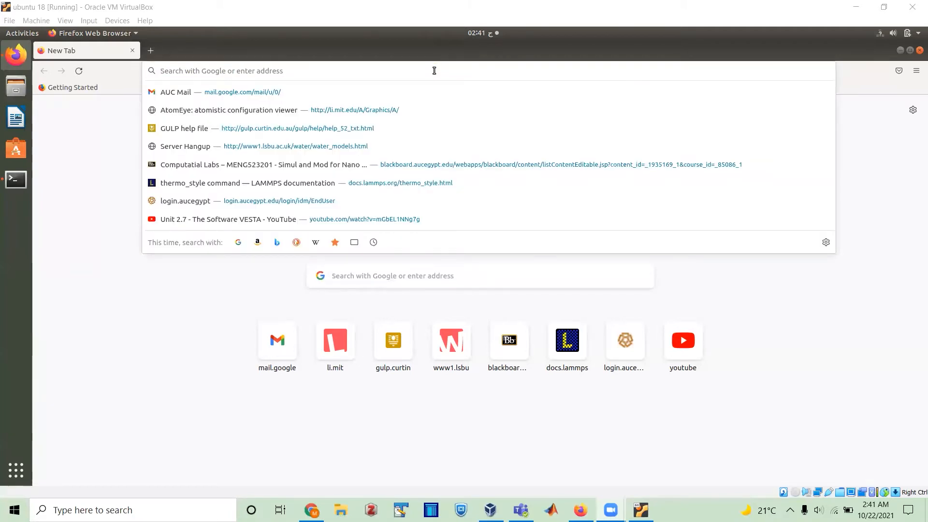
pyautogui.moveTo(434, 87)
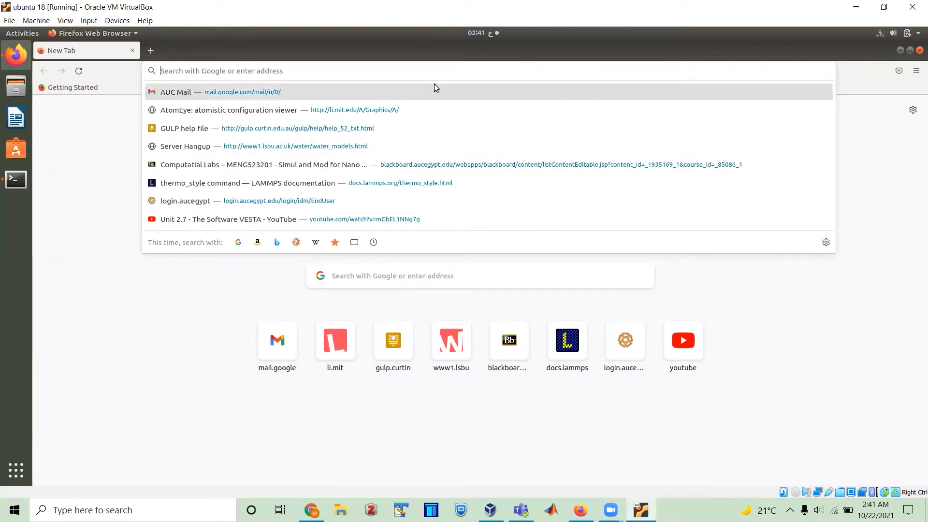
pyautogui.write('lammps')
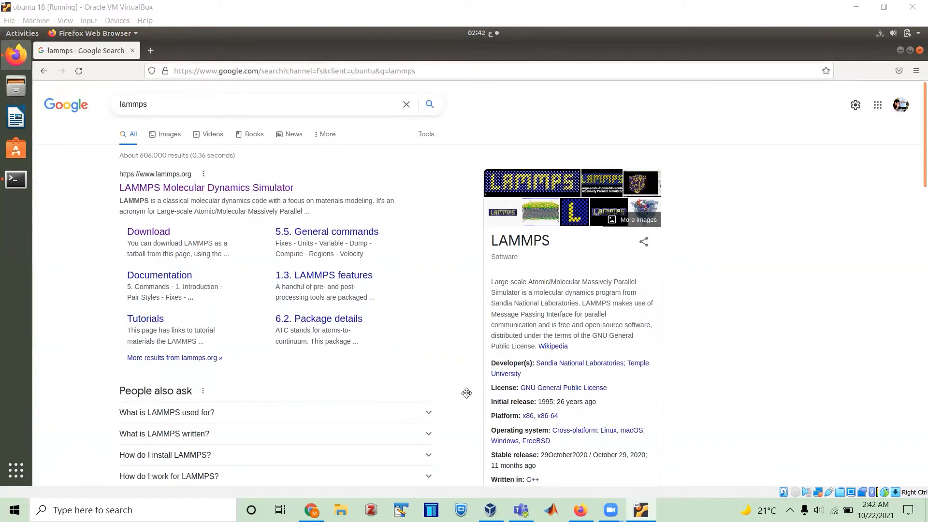
pyautogui.moveTo(148, 232)
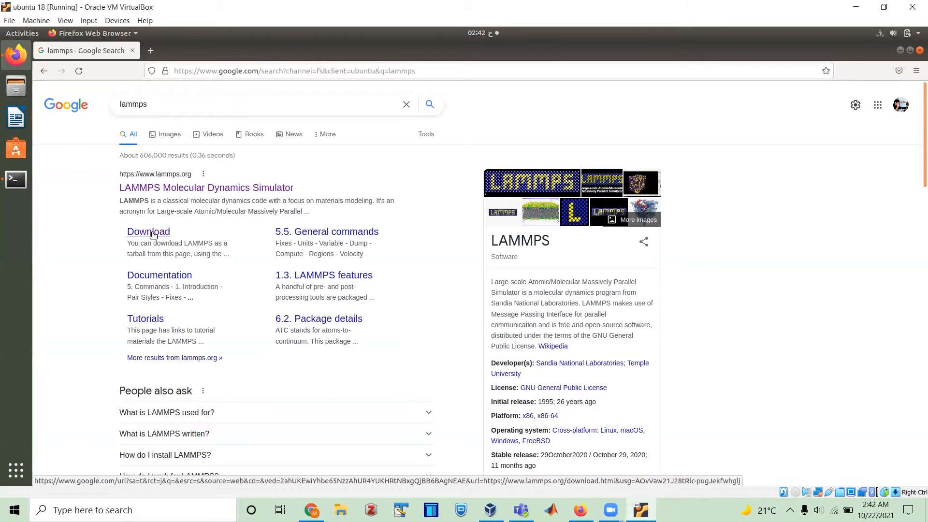
# - Open the LAMMPS 'Download' sitelink from the search results
pyautogui.click(148, 232)
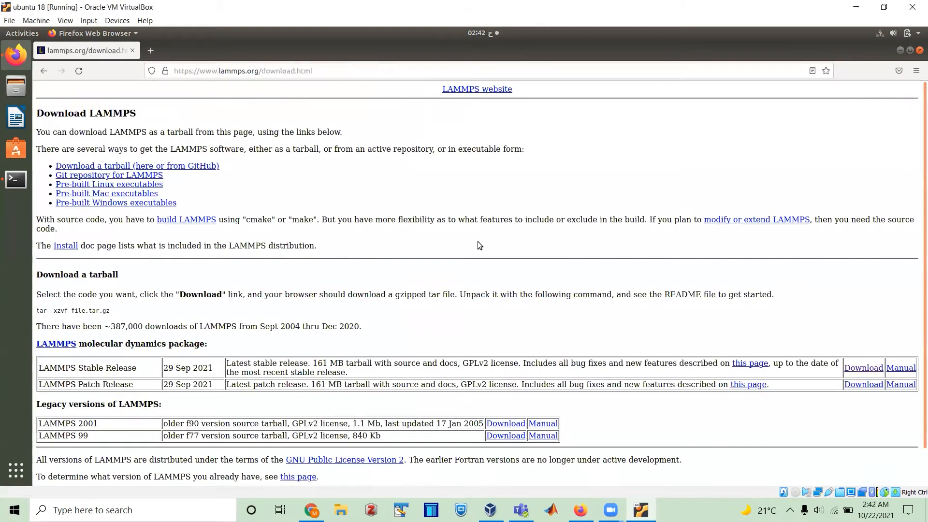
pyautogui.moveTo(888, 315)
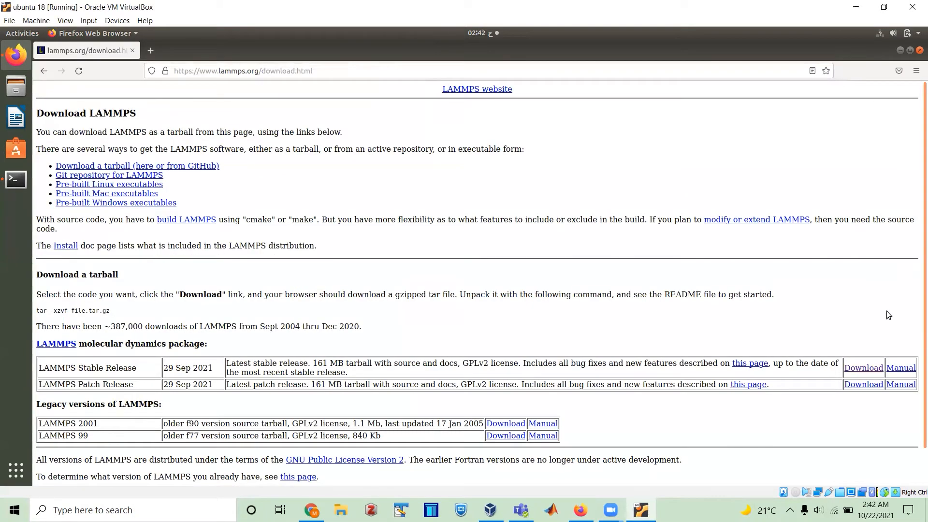
pyautogui.moveTo(419, 353)
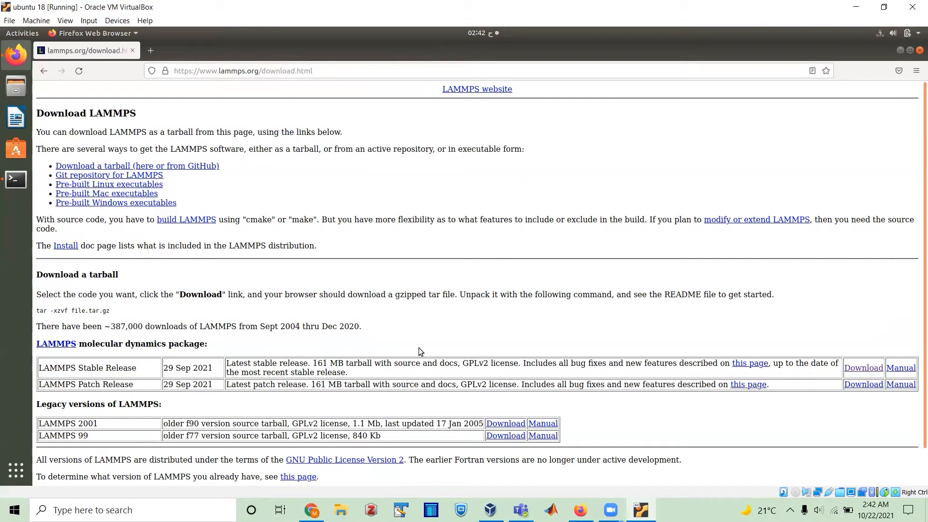
pyautogui.moveTo(289, 372)
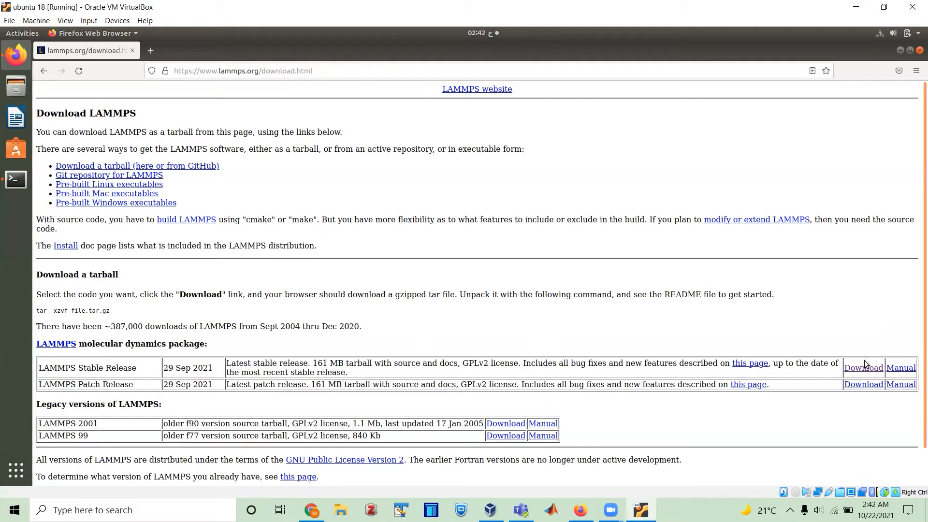
pyautogui.moveTo(865, 369)
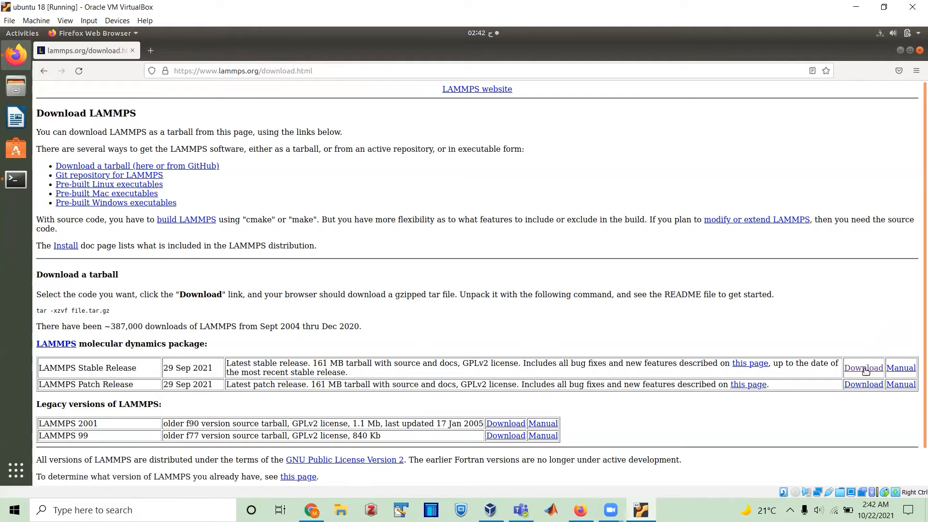
pyautogui.moveTo(246, 271)
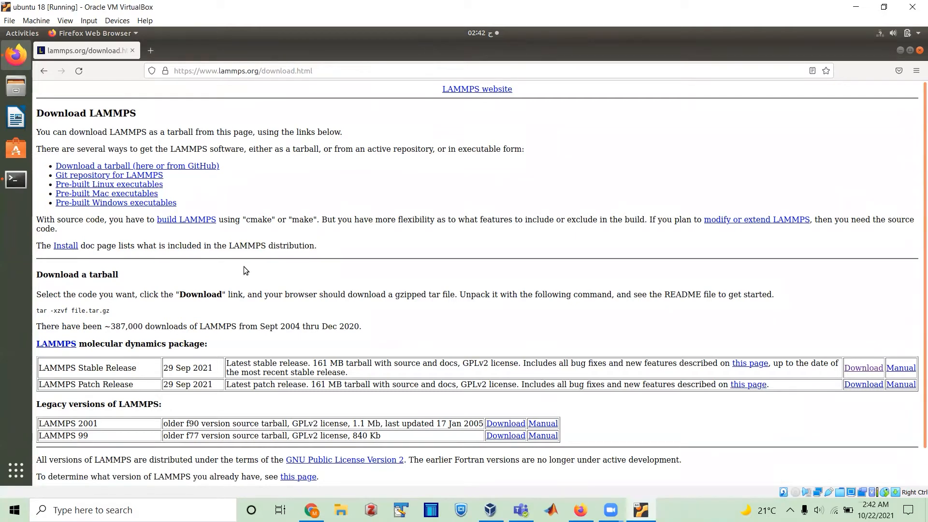
pyautogui.moveTo(16, 179)
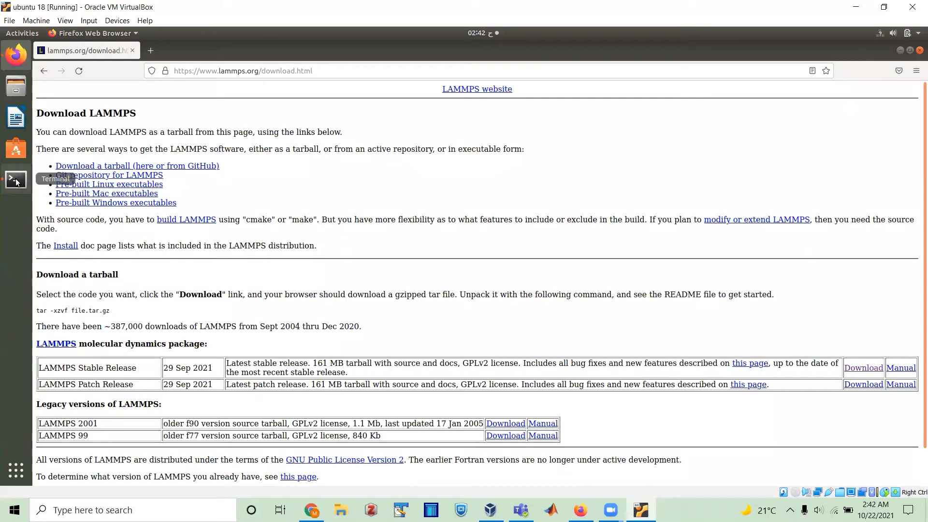
# - Open a terminal and cd into ~/software using Tab completion
pyautogui.click(15, 179)
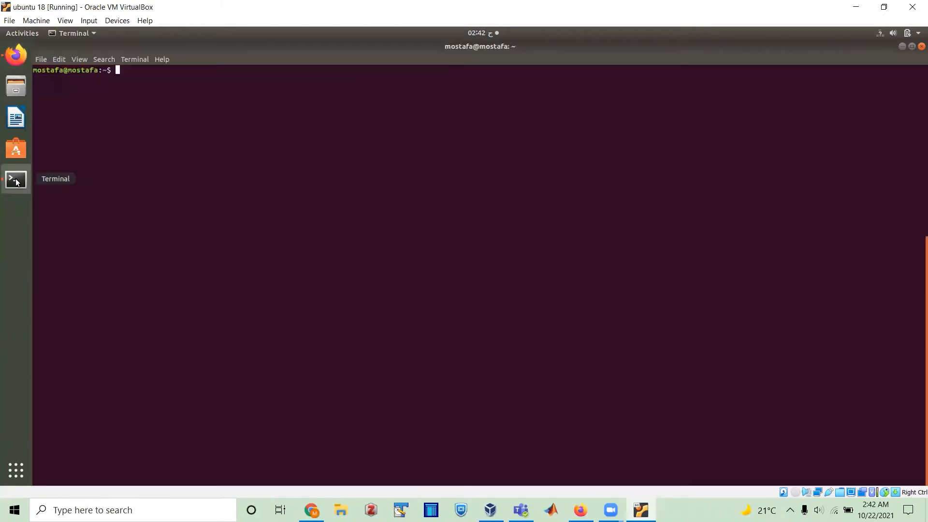
pyautogui.press('Return')
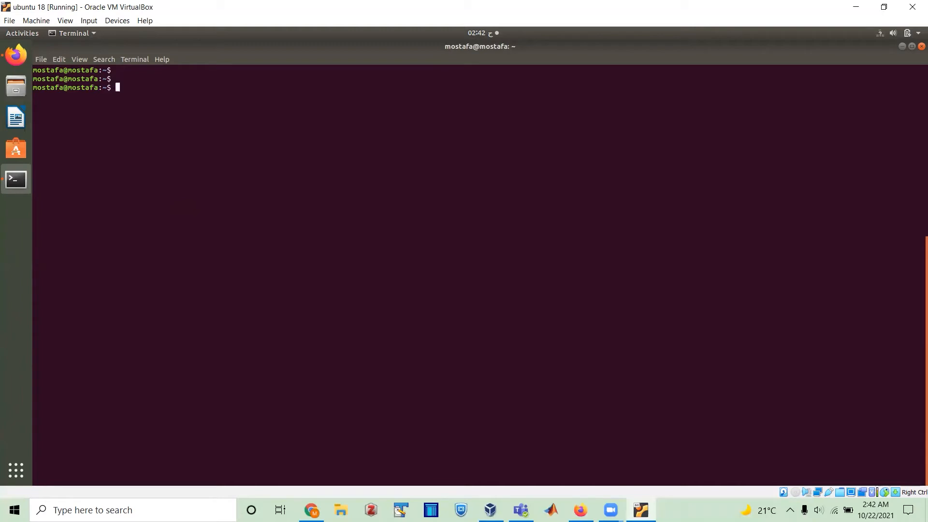
pyautogui.write('cd')
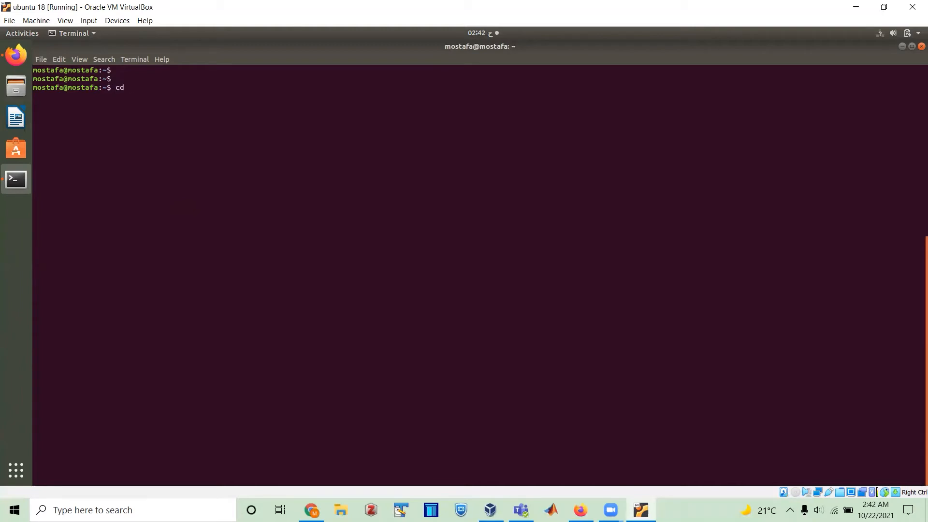
pyautogui.write('~/')
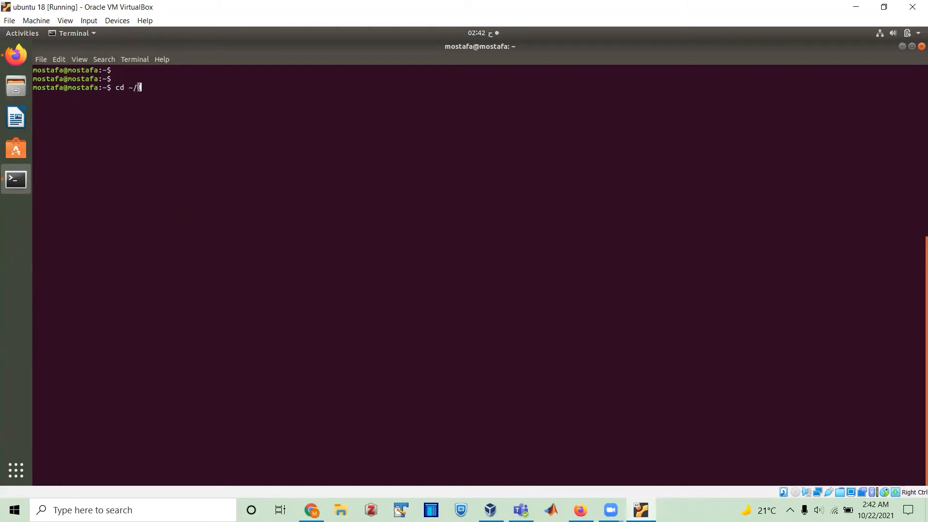
pyautogui.moveTo(139, 87)
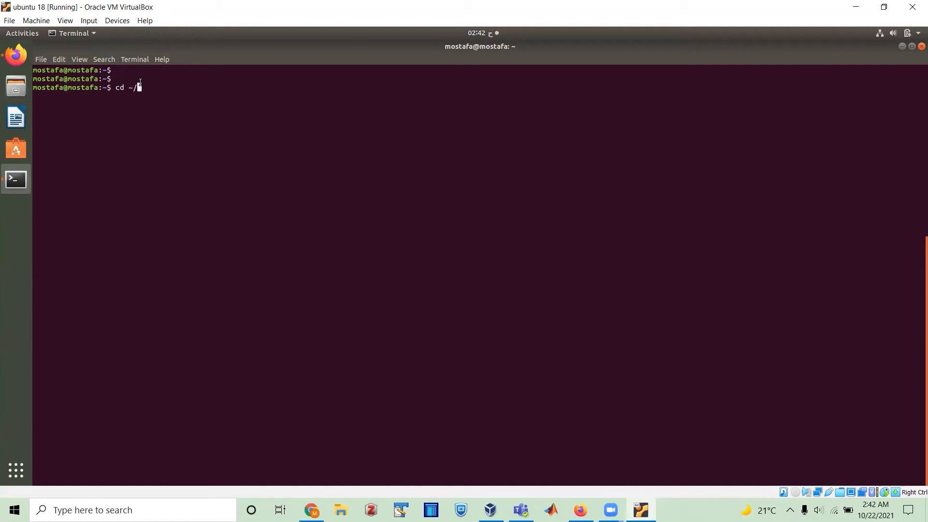
pyautogui.write('mos')
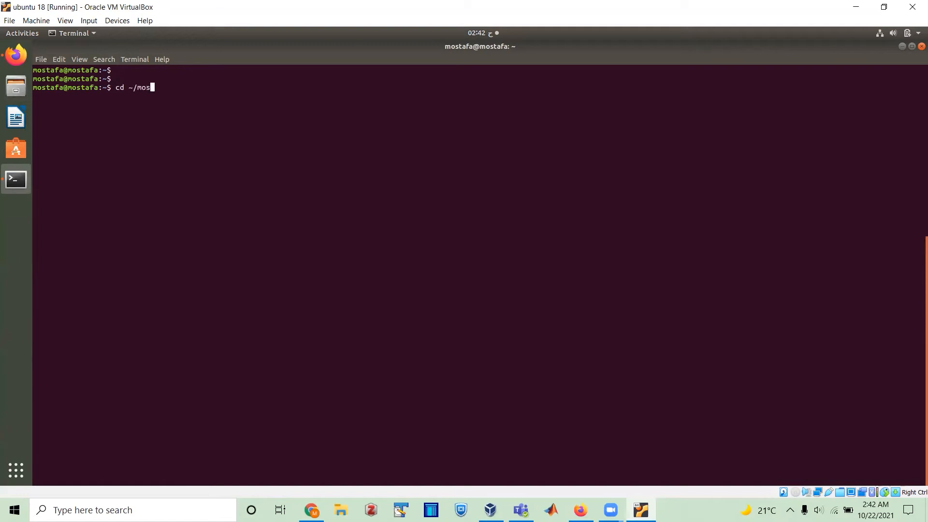
pyautogui.press('BackSpace')
pyautogui.write('software/')
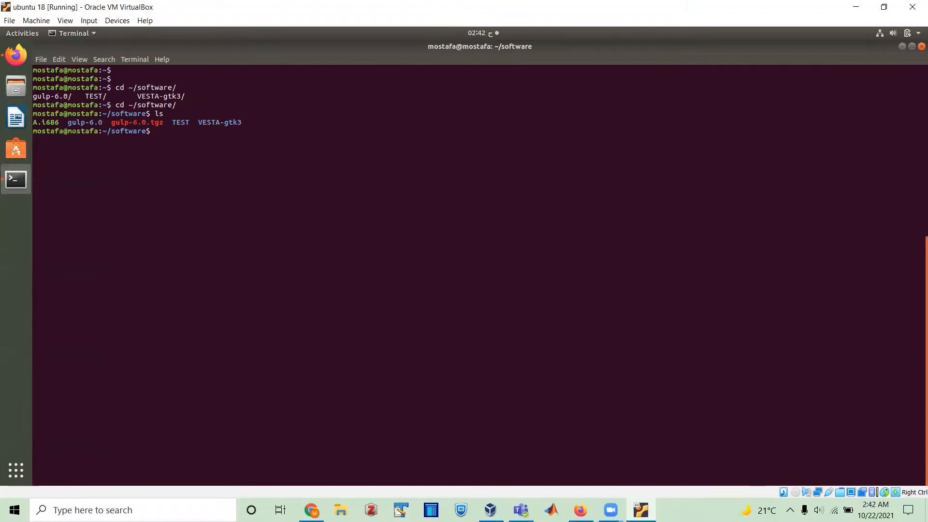
# - Move lammps-stable.tar.gz from ~/Downloads into ~/software, then list the folder
pyautogui.write('mv')
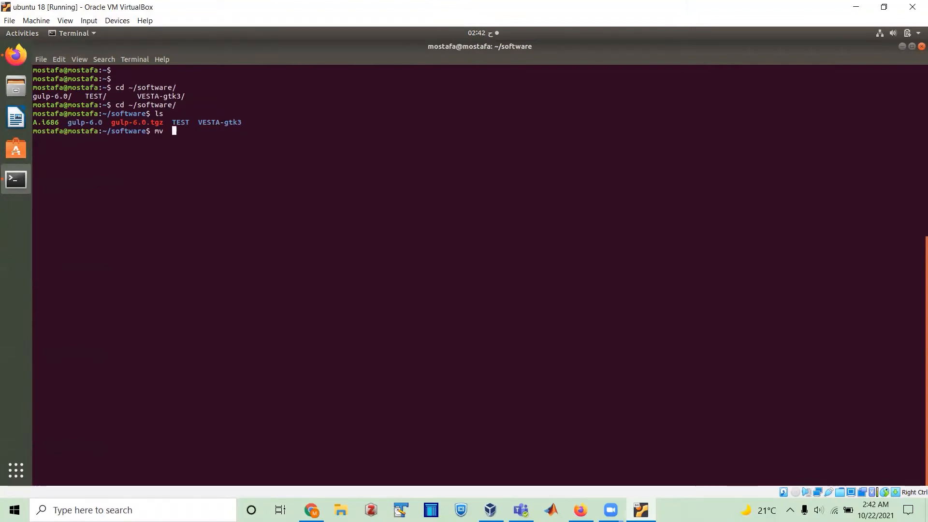
pyautogui.write('~/')
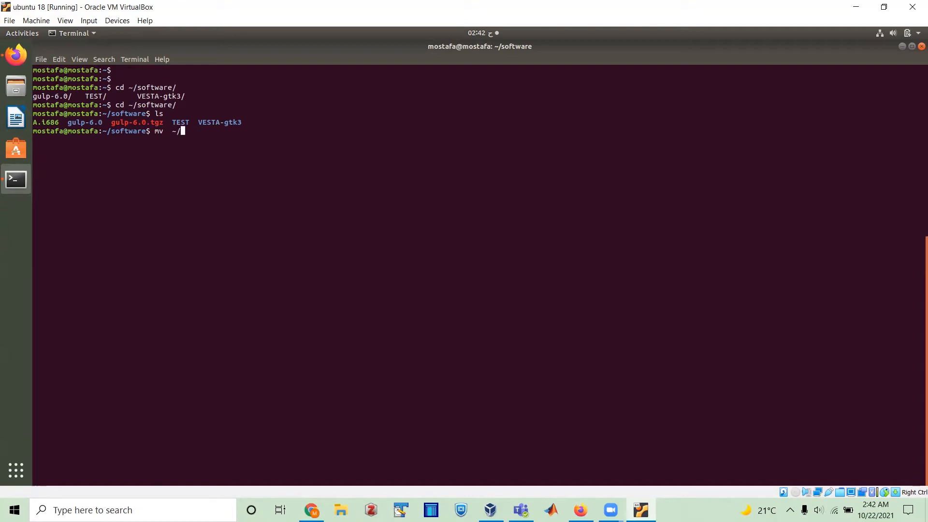
pyautogui.click(79, 59)
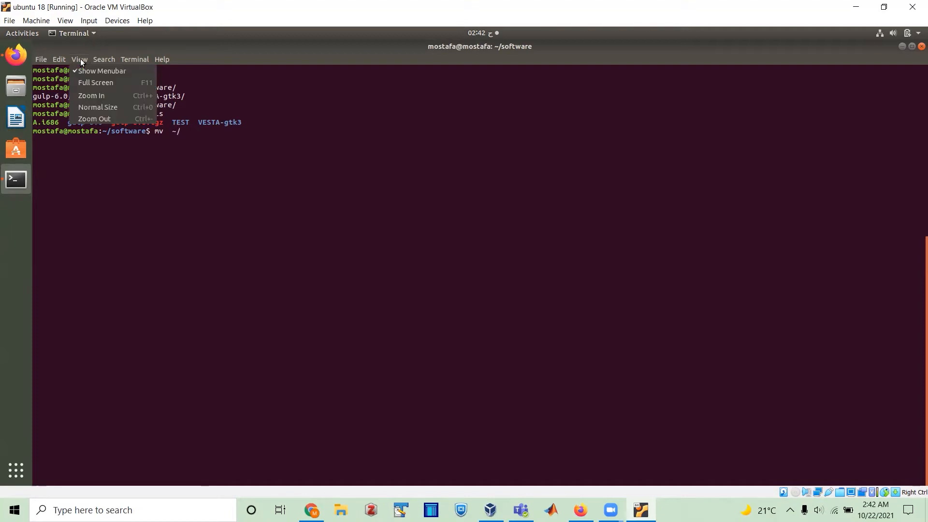
pyautogui.moveTo(92, 95)
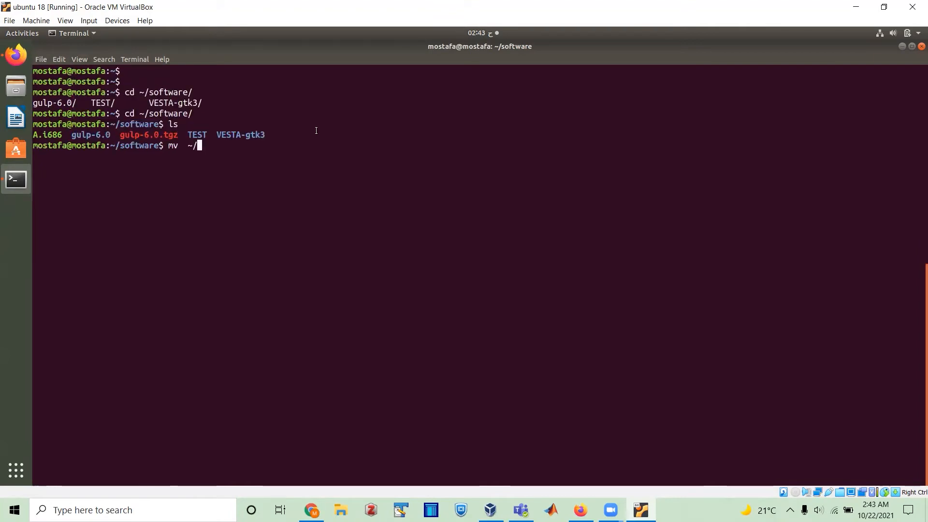
pyautogui.write('Downloads/')
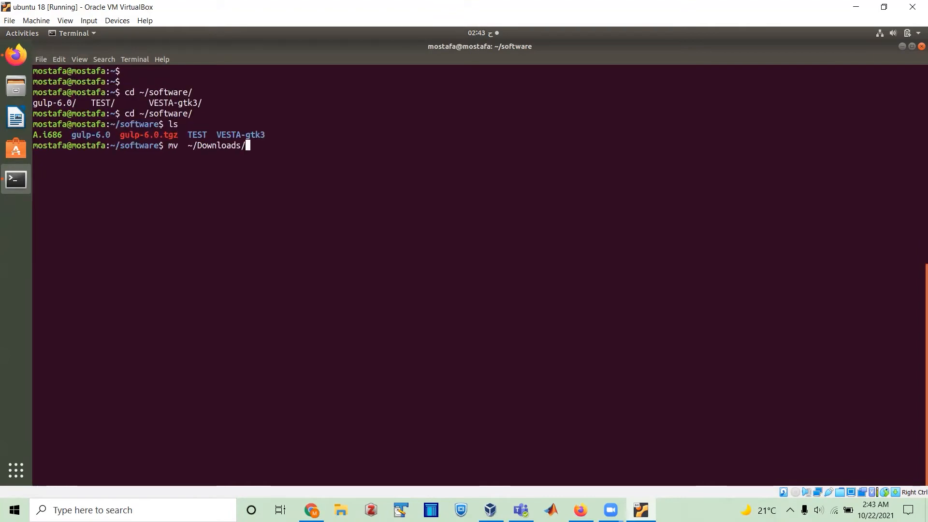
pyautogui.write('la')
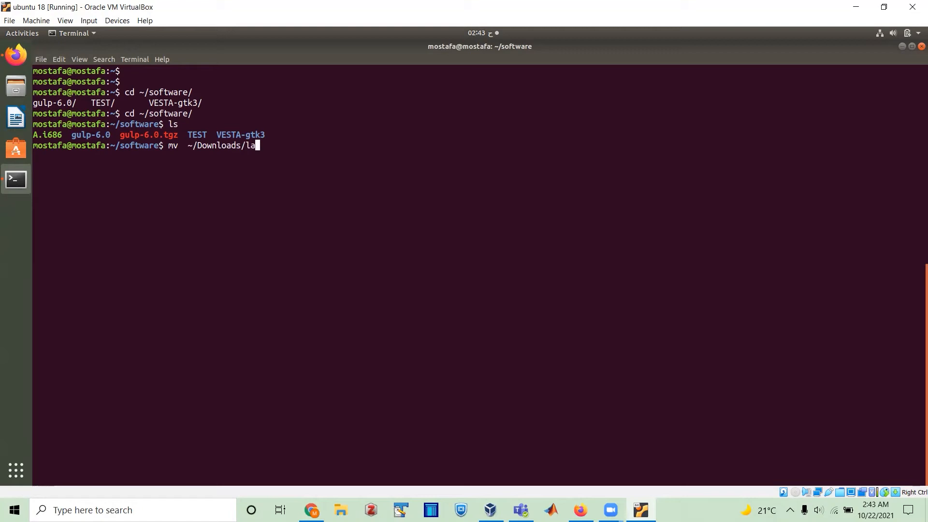
pyautogui.press('Tab')
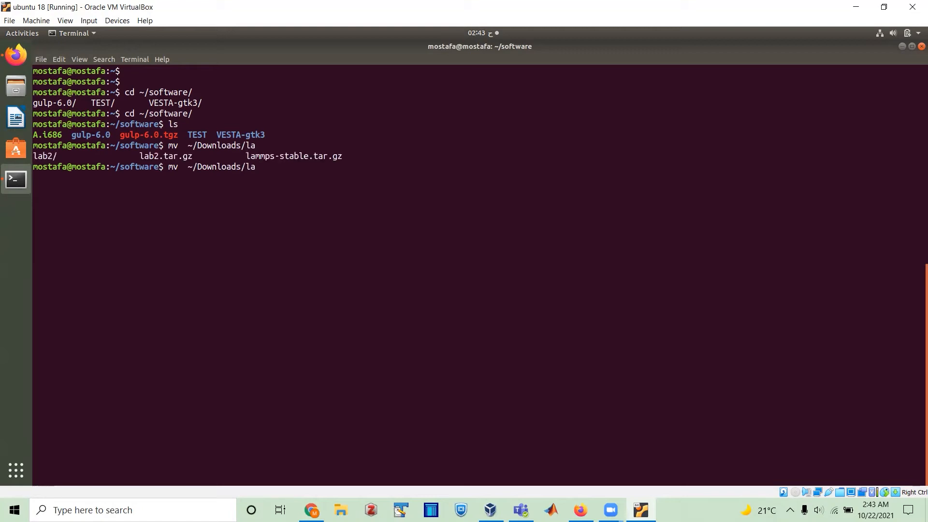
pyautogui.write('mmps-stable.tar.gz ,')
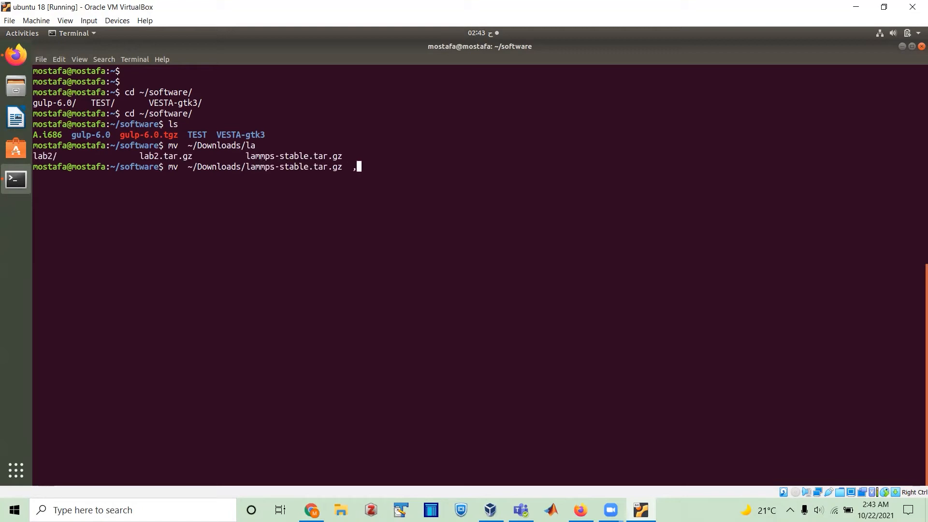
pyautogui.press('Return')
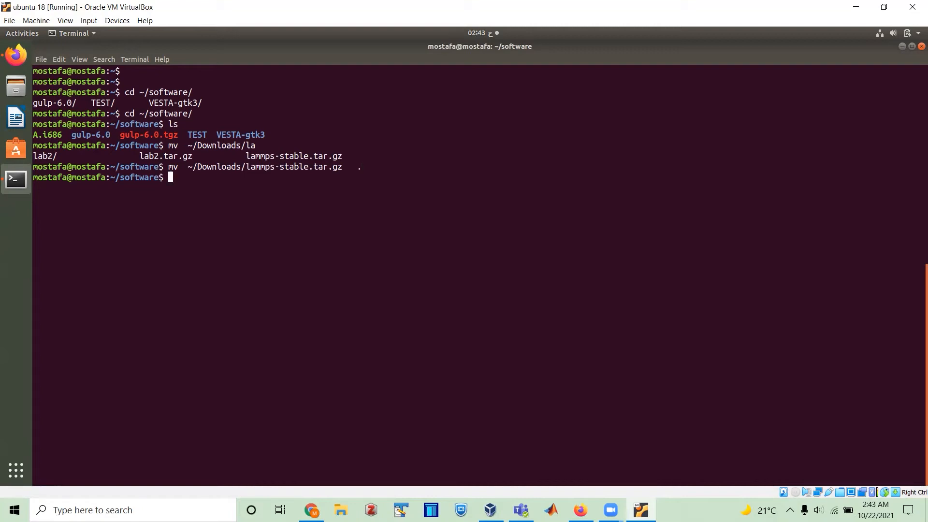
pyautogui.press('Return')
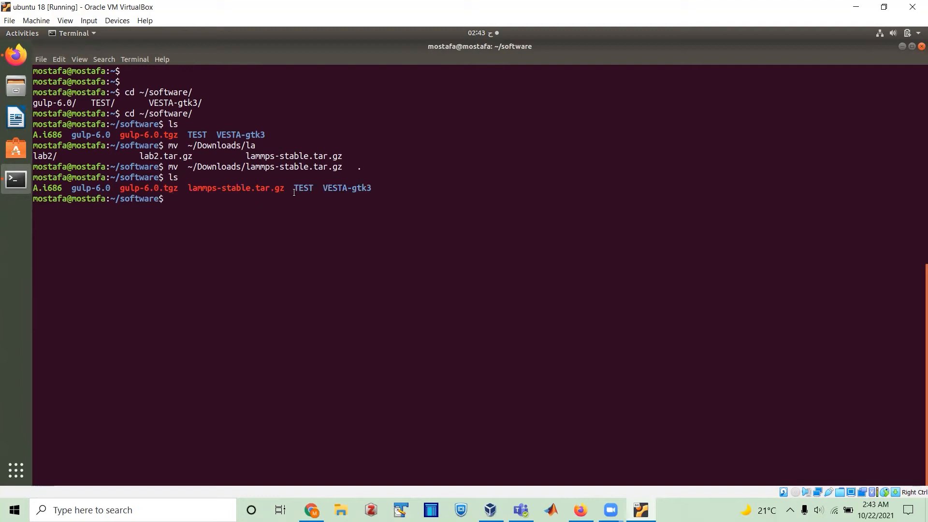
pyautogui.doubleClick(253, 188)
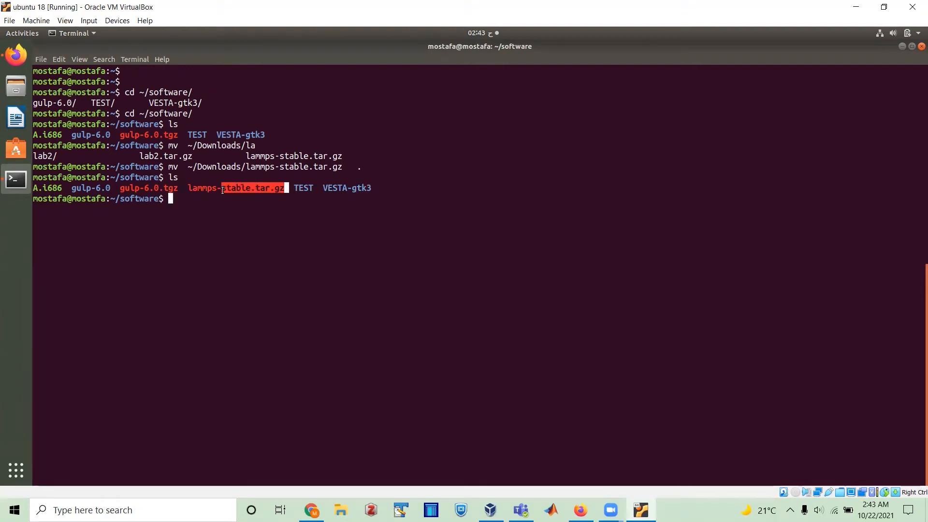
# - Extract lammps-stable.tar.gz with tar zxvf and scroll through the output
pyautogui.write('t')
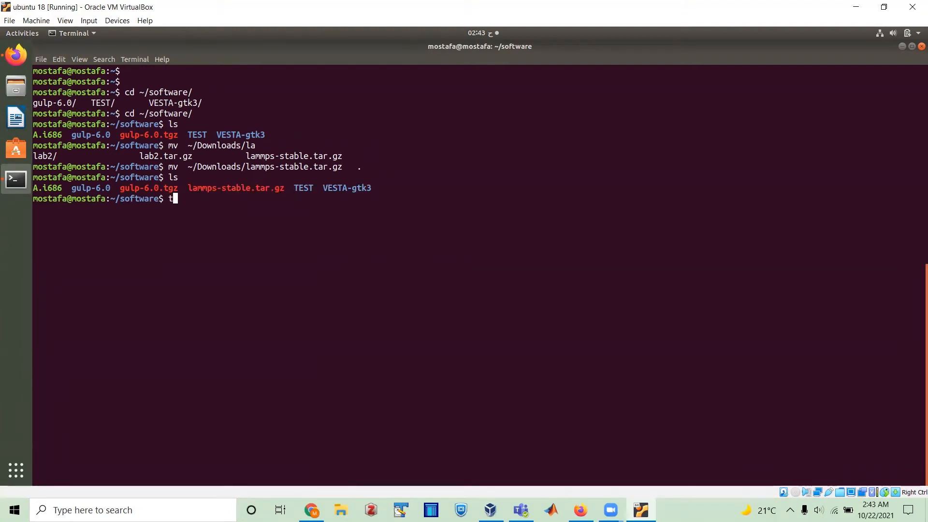
pyautogui.write('ar zxvf  lammps-stable.tar.gz')
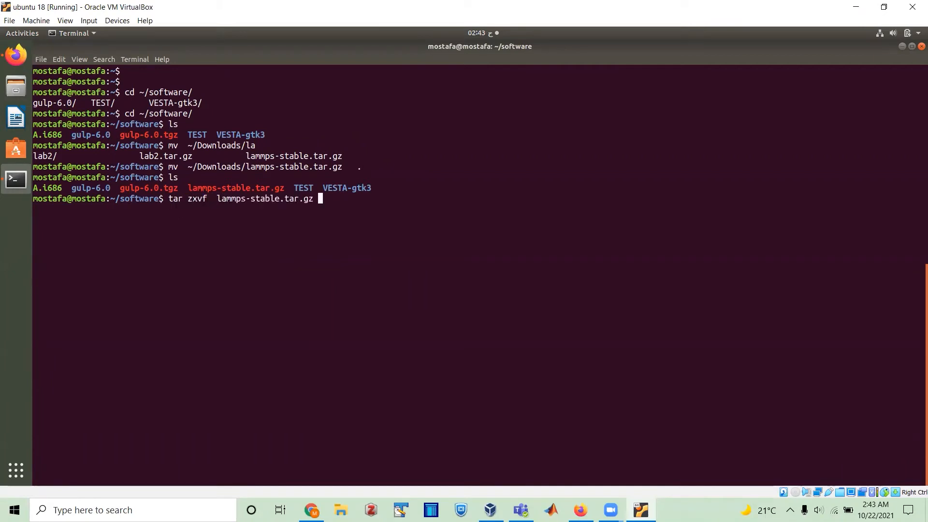
pyautogui.press('Return')
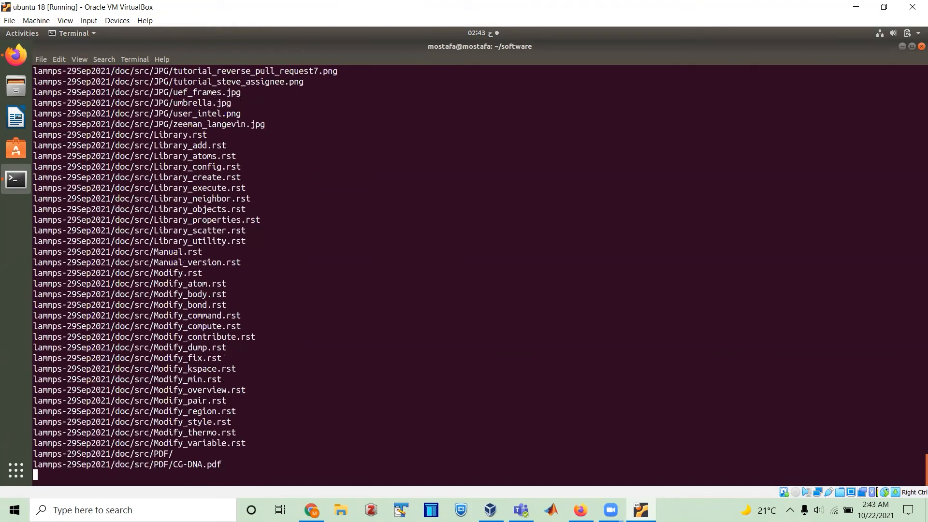
pyautogui.scroll(-3)
pyautogui.write('ls')
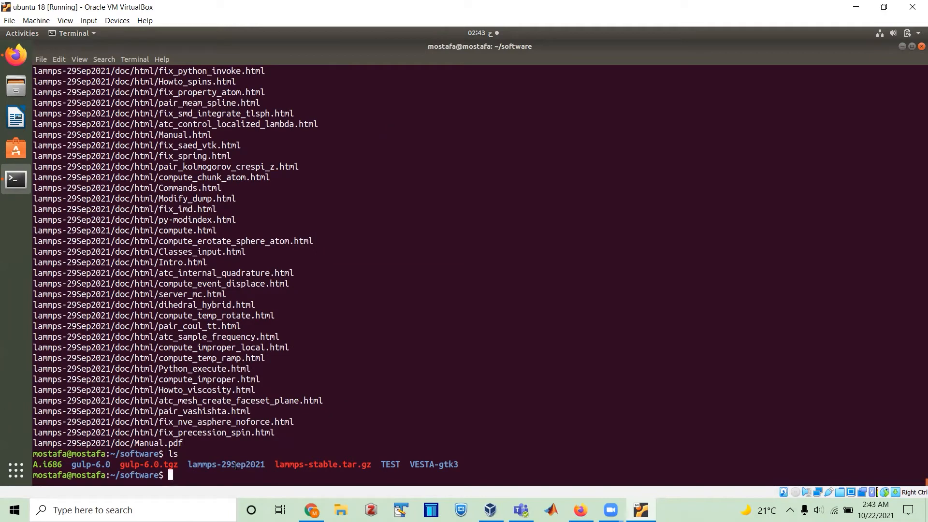
pyautogui.moveTo(250, 470)
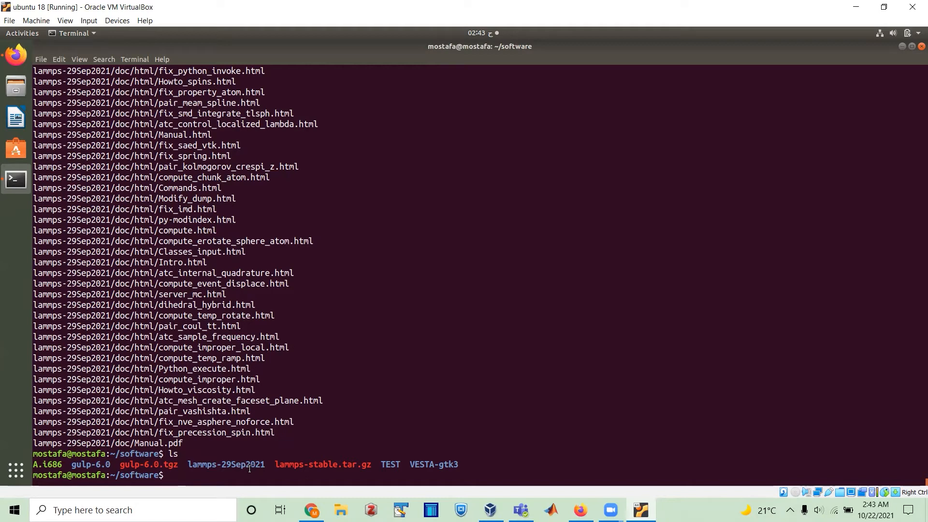
# - Enter lammps-29Sep2021/src and bring up the Installing_LAMMPS guide
pyautogui.write('cd l')
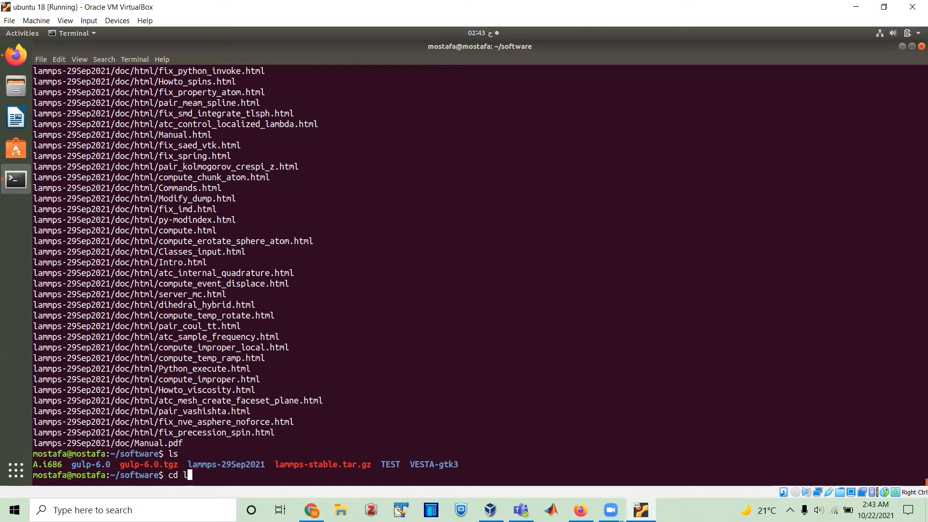
pyautogui.press('Return')
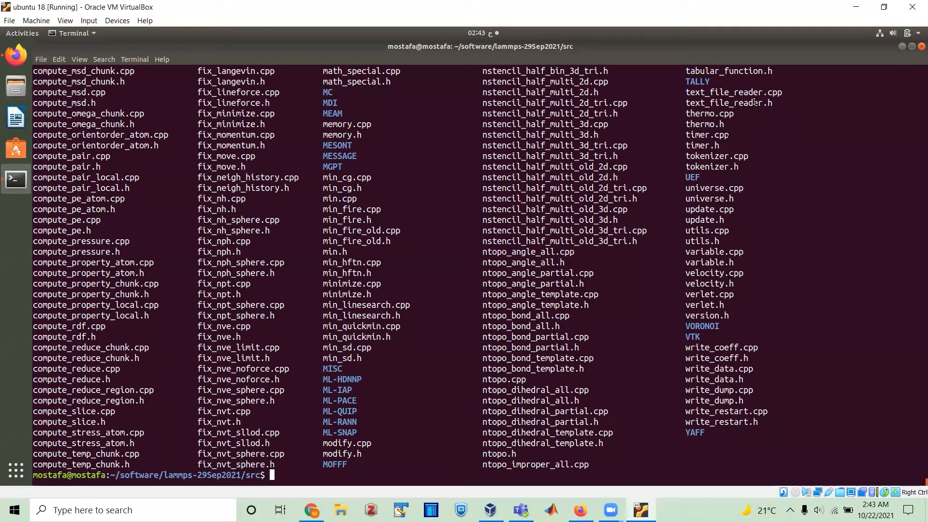
pyautogui.click(670, 509)
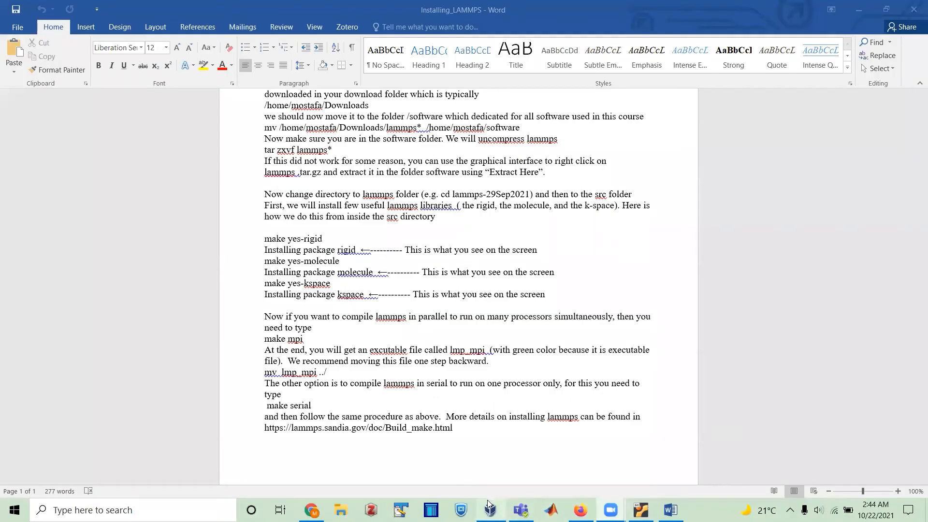
# - Restore down the VirtualBox and Word windows so they sit side by side
pyautogui.click(488, 510)
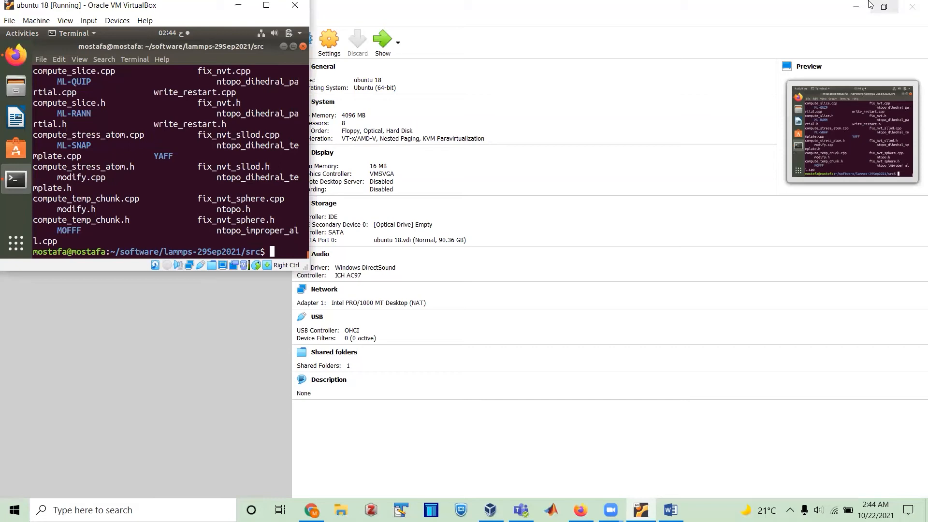
pyautogui.click(669, 509)
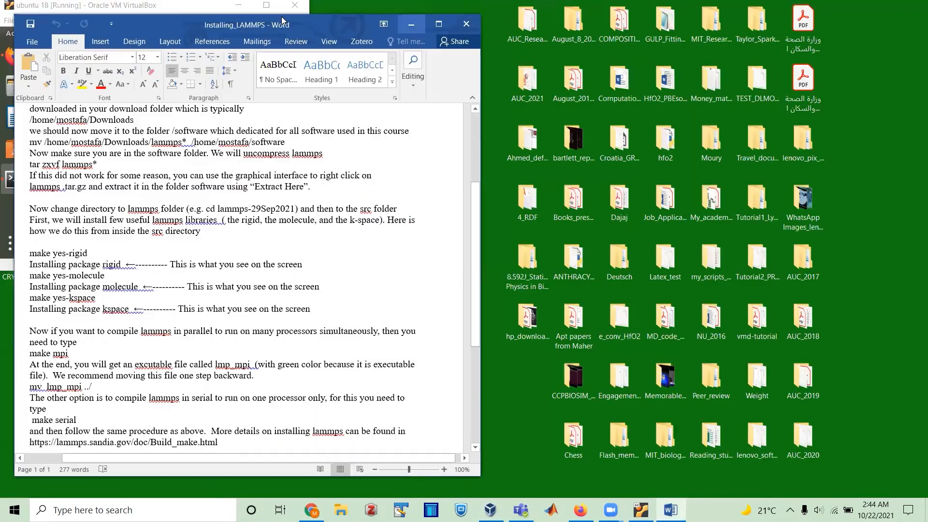
pyautogui.moveTo(691, 38)
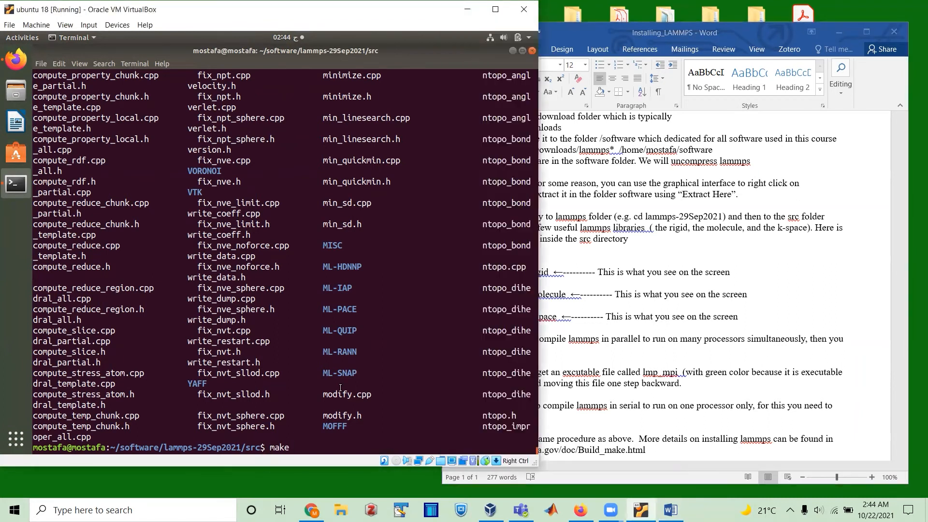
# - Run make yes-rigid, make yes-molecule and make yes-kspace in src
pyautogui.write('t')
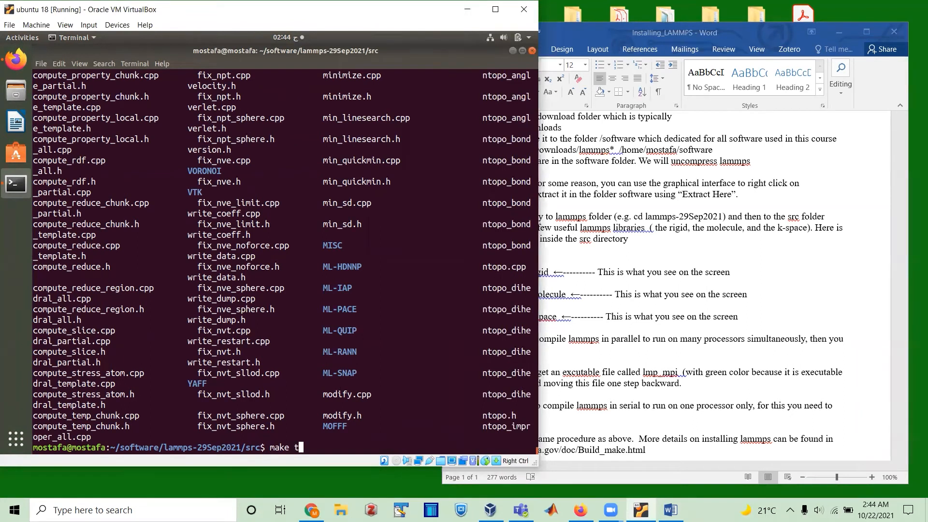
pyautogui.write('yes-rigi')
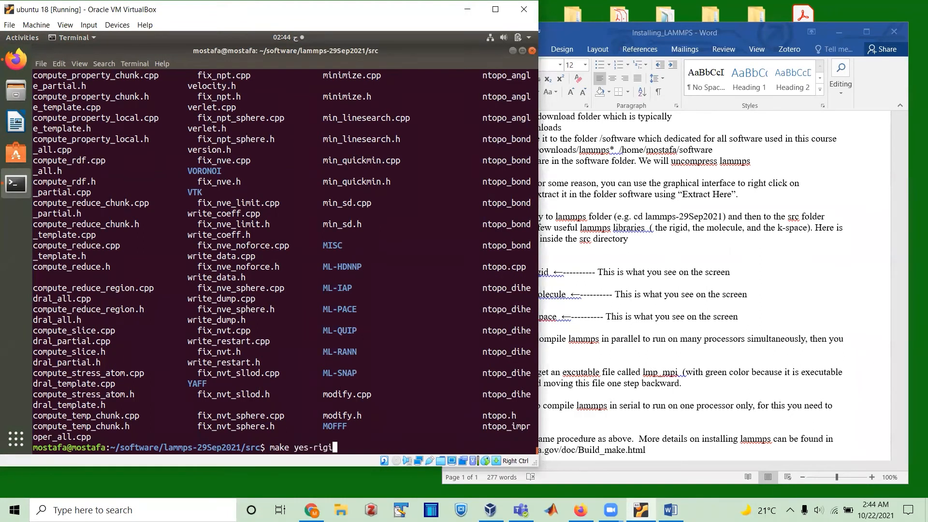
pyautogui.press('Return')
pyautogui.write('make yes-')
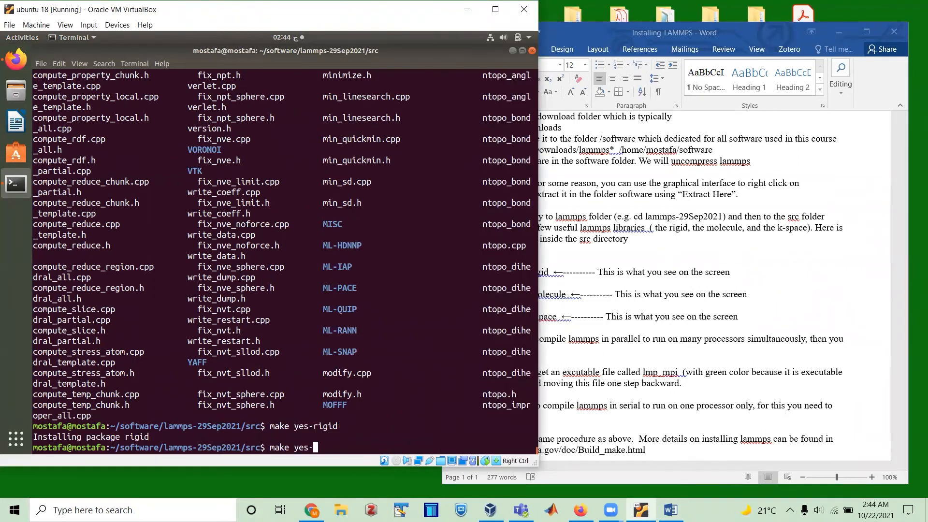
pyautogui.write('molecule')
pyautogui.press('Return')
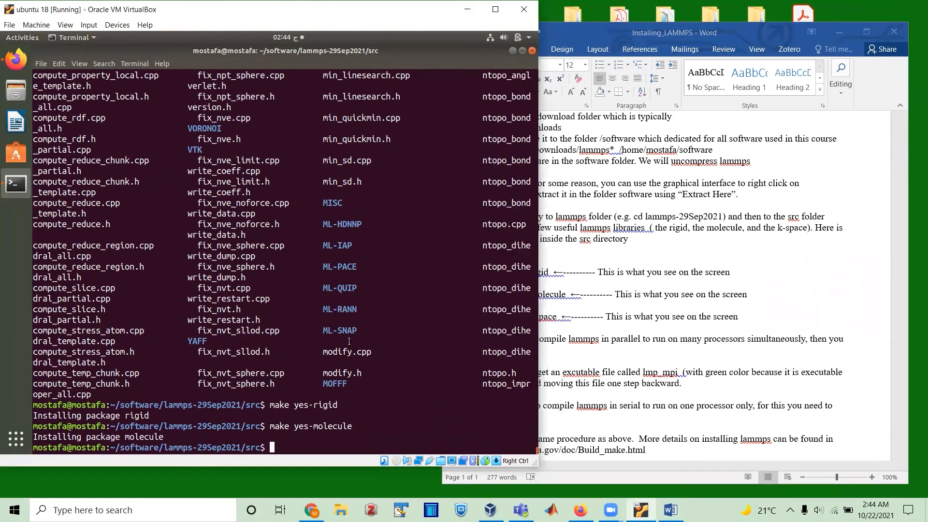
pyautogui.write('make yes-mol')
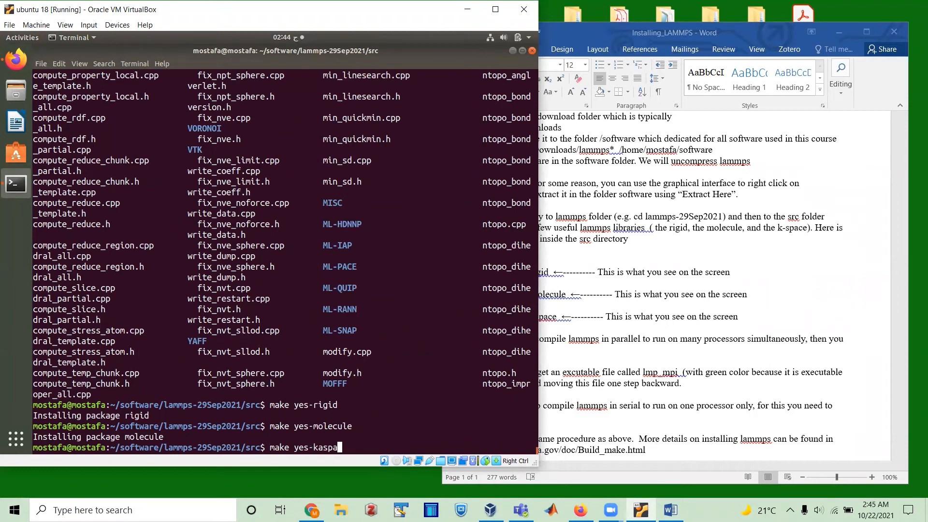
pyautogui.write('c')
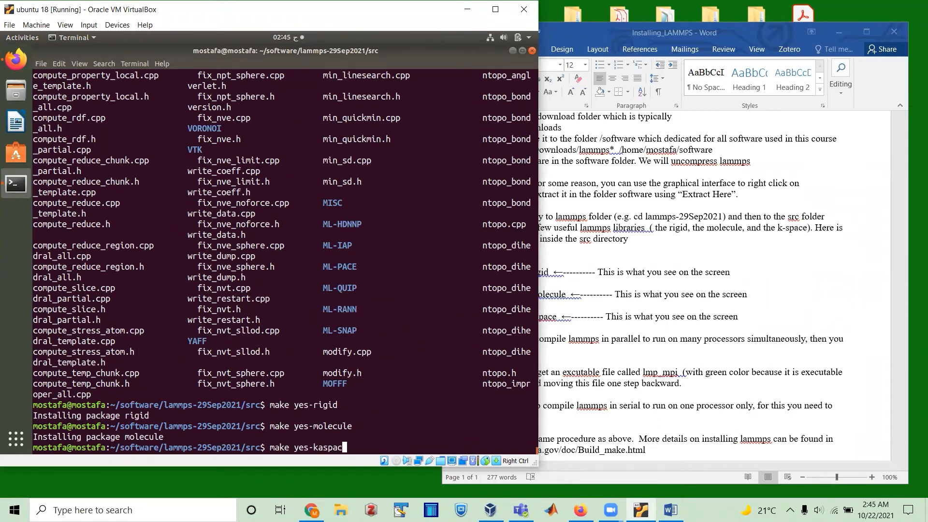
pyautogui.write('e')
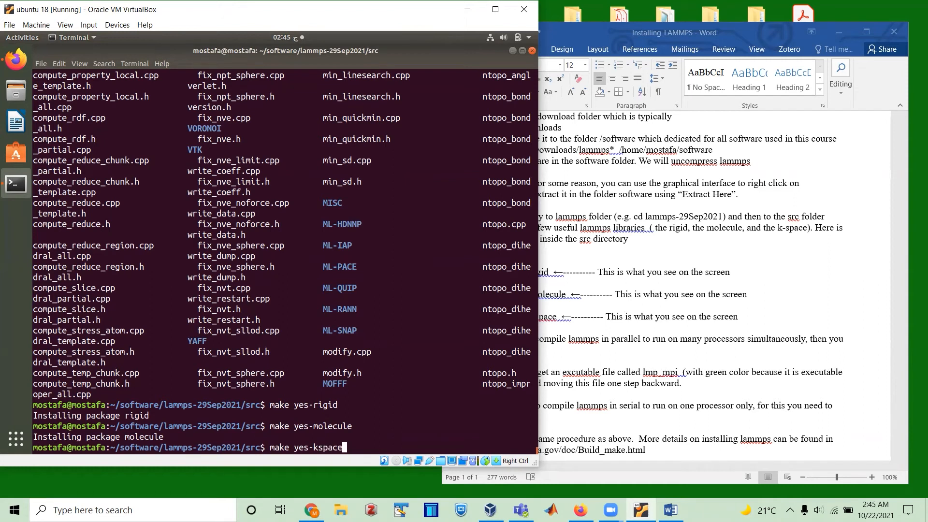
pyautogui.press('Return')
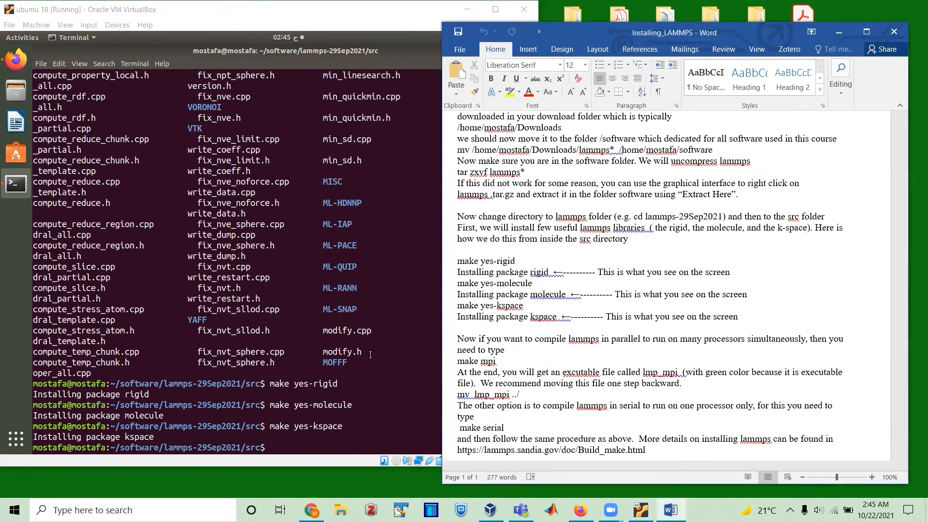
pyautogui.moveTo(363, 366)
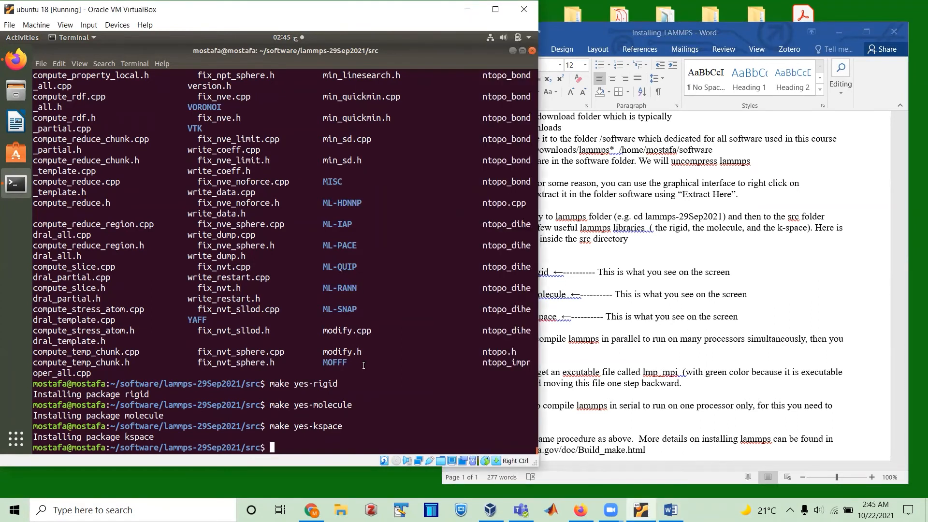
pyautogui.moveTo(549, 6)
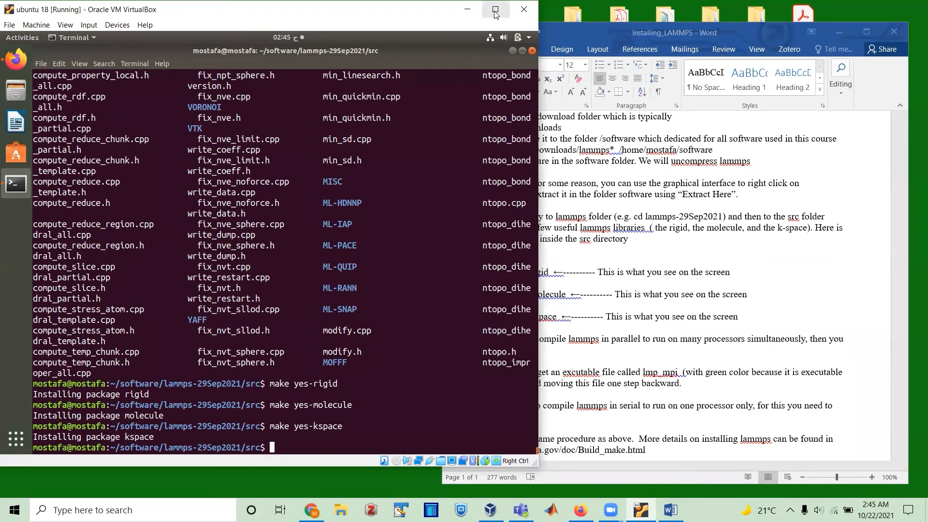
pyautogui.moveTo(435, 161)
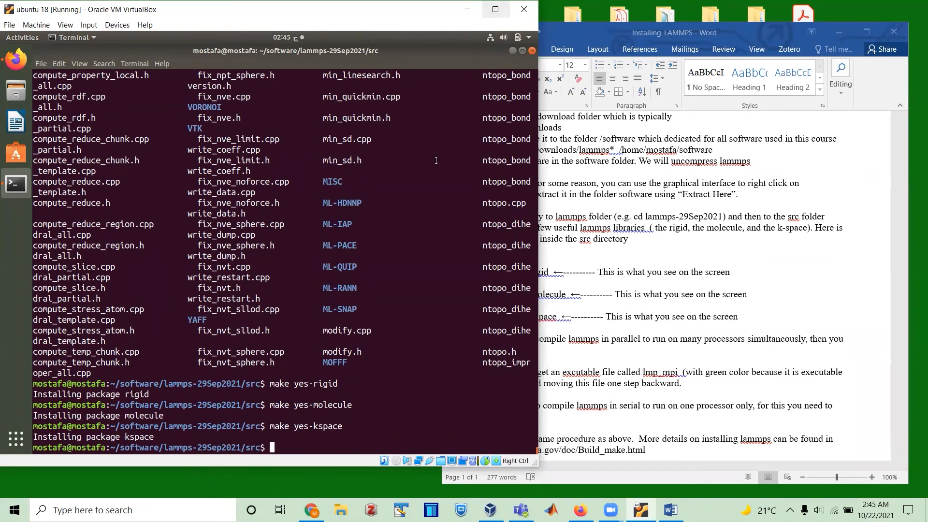
pyautogui.moveTo(495, 8)
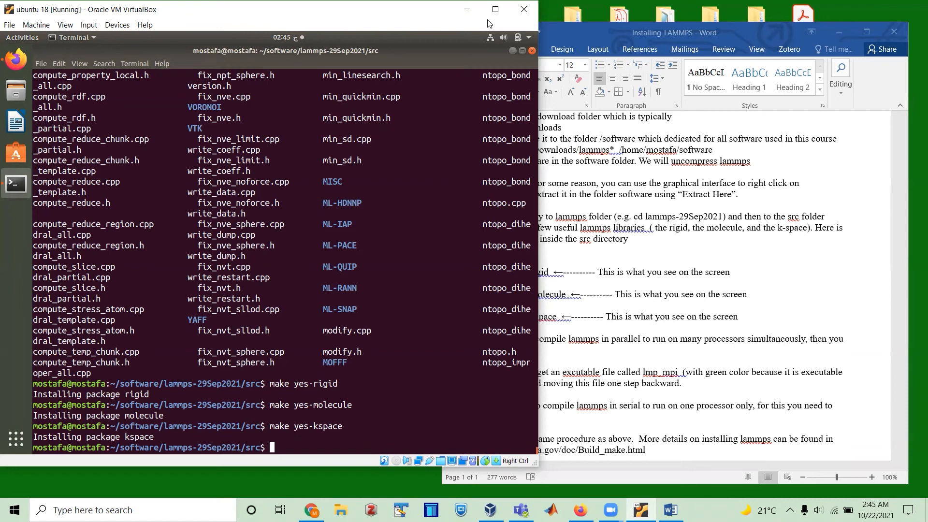
pyautogui.click(672, 33)
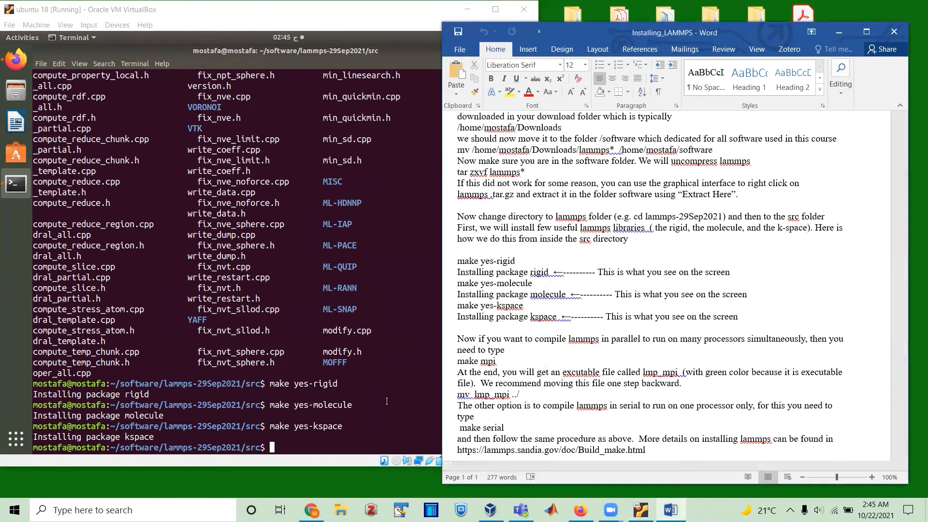
# - Launch make mpi and scroll through the compiler output
pyautogui.write('make mp')
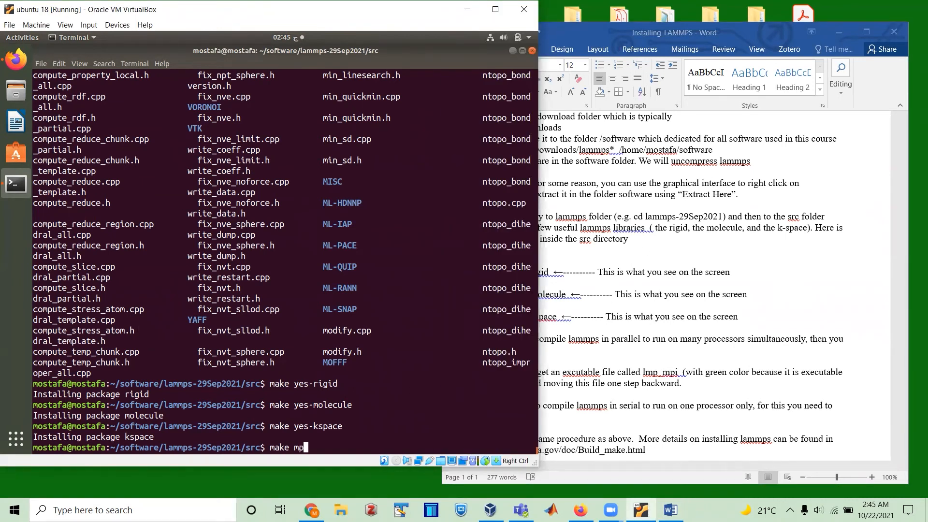
pyautogui.press('Return')
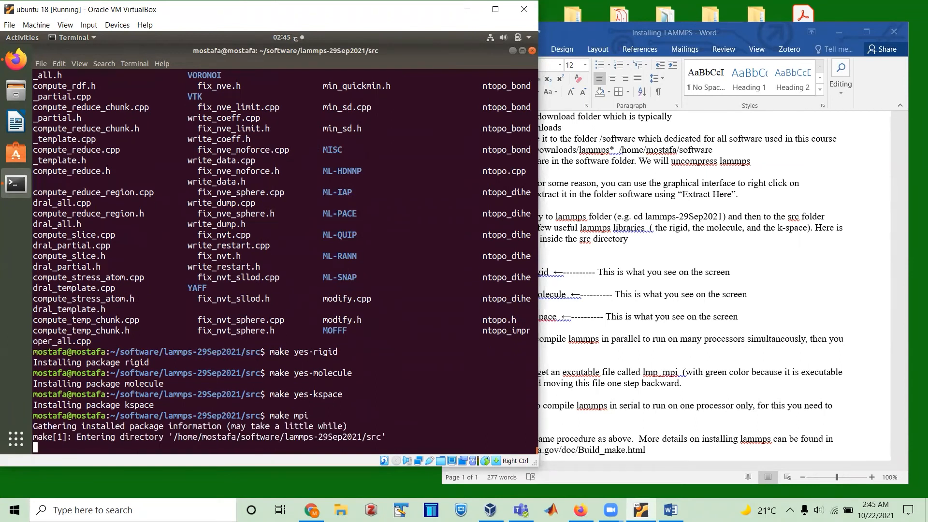
pyautogui.scroll(-3)
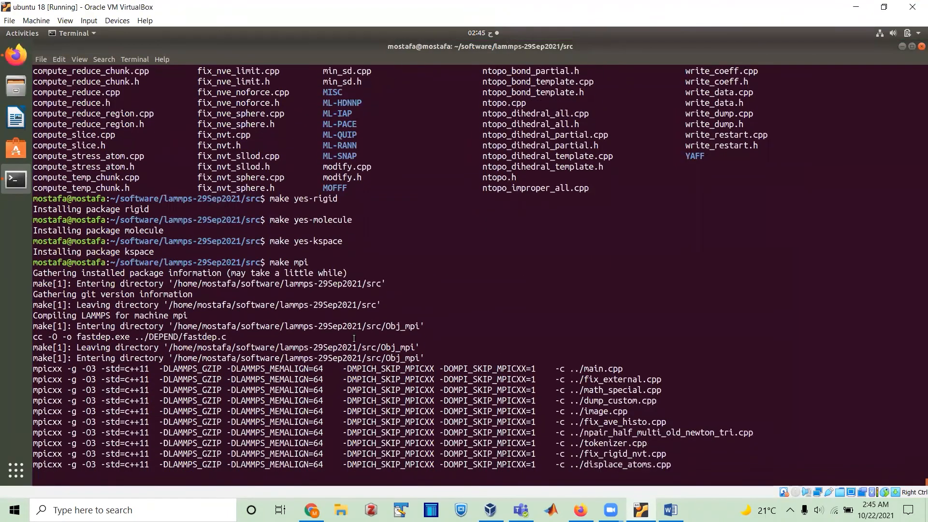
pyautogui.scroll(-3)
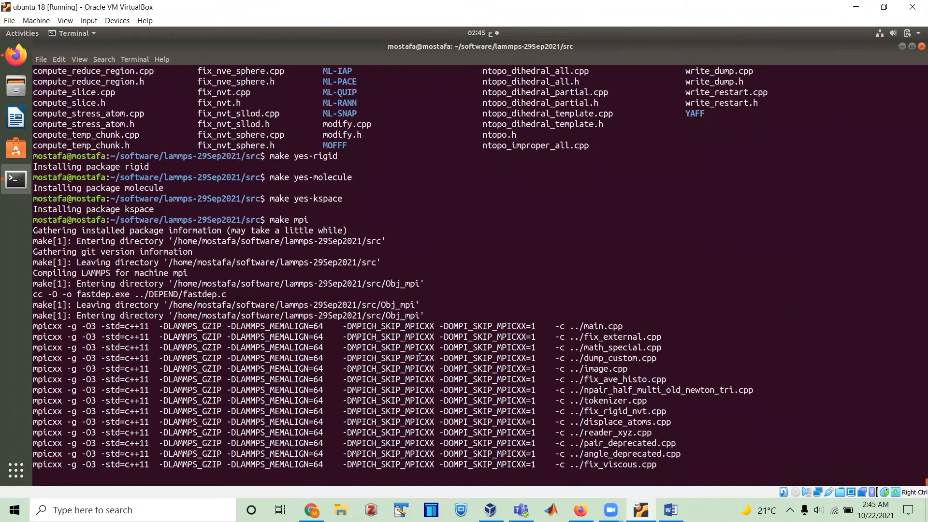
pyautogui.scroll(-3)
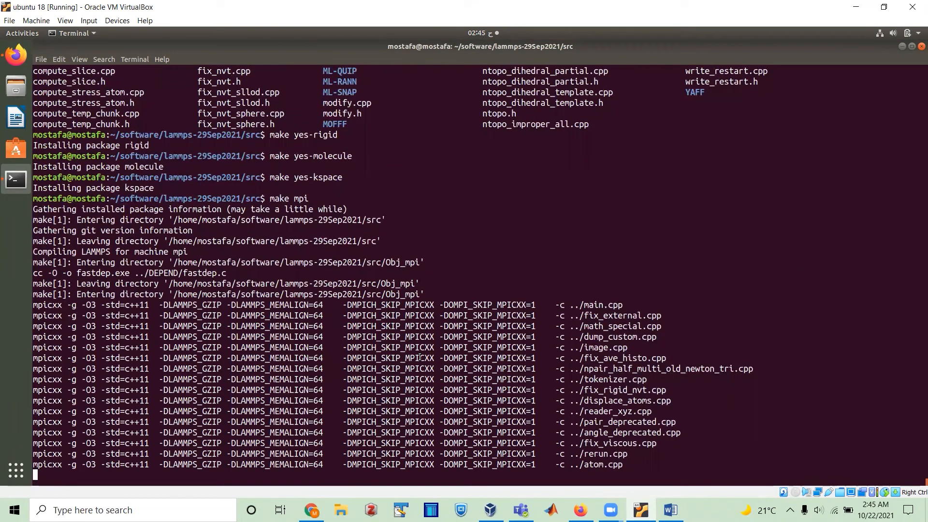
pyautogui.scroll(-3)
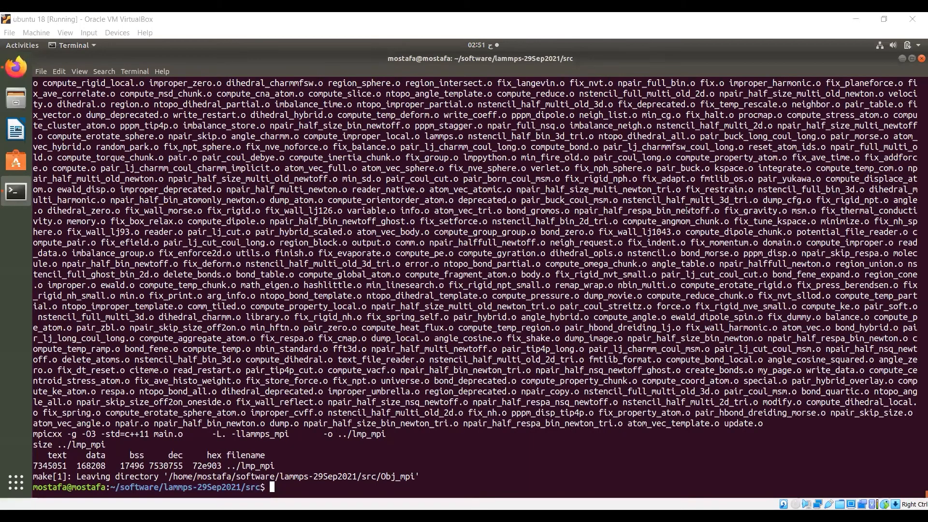
pyautogui.moveTo(413, 435)
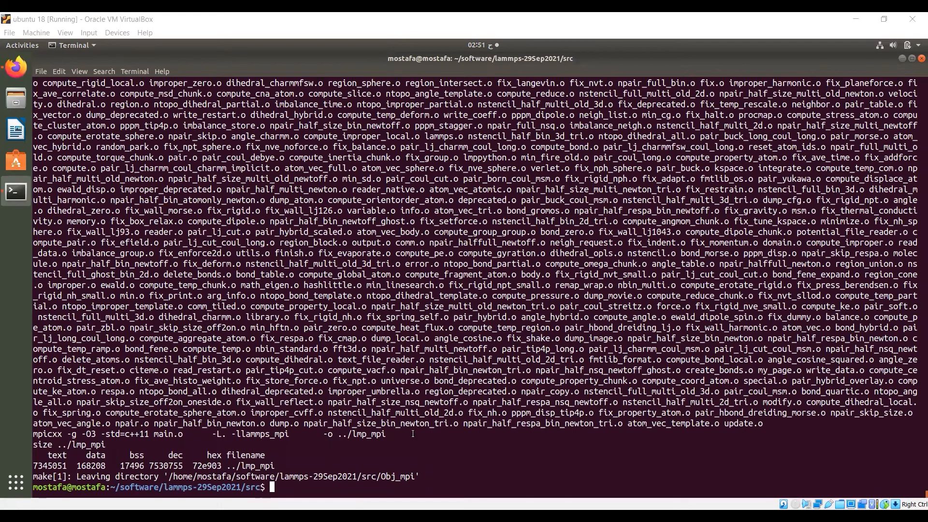
pyautogui.moveTo(392, 434)
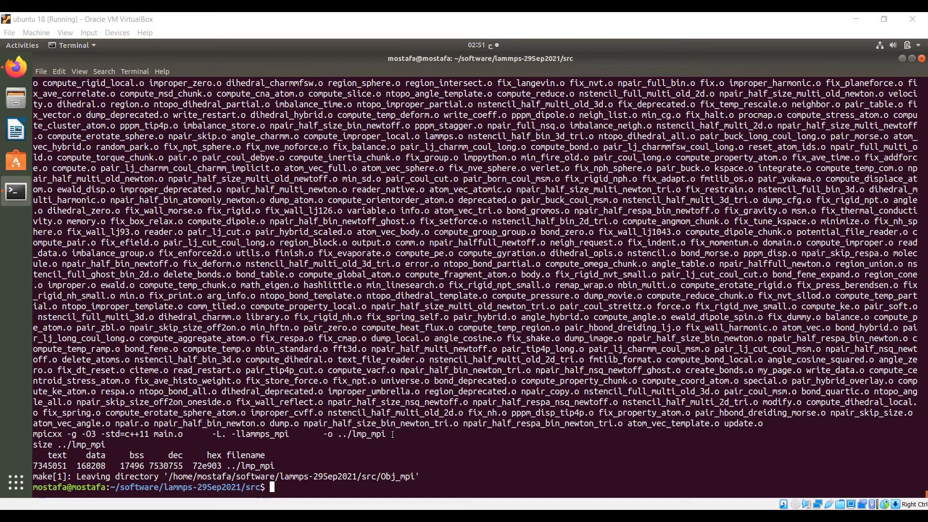
pyautogui.moveTo(444, 432)
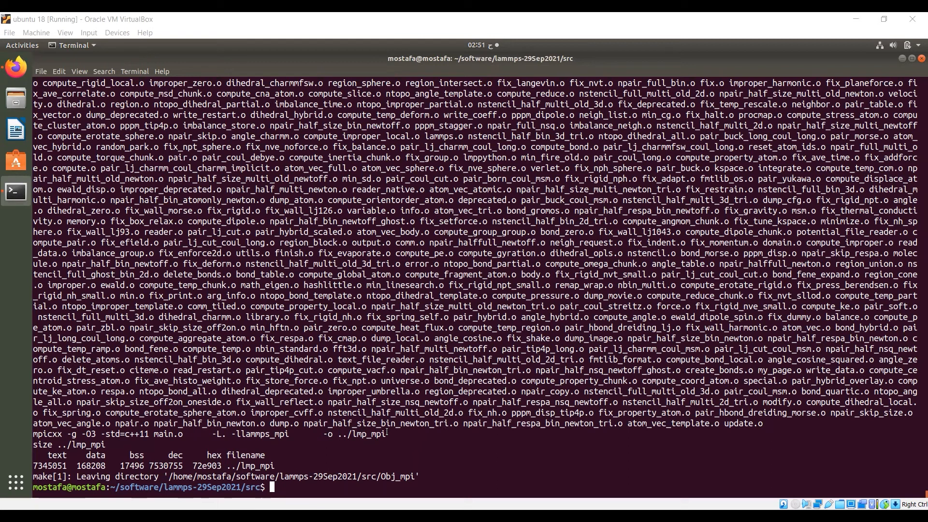
# - Double-click in the finished build output at the src prompt
pyautogui.doubleClick(367, 433)
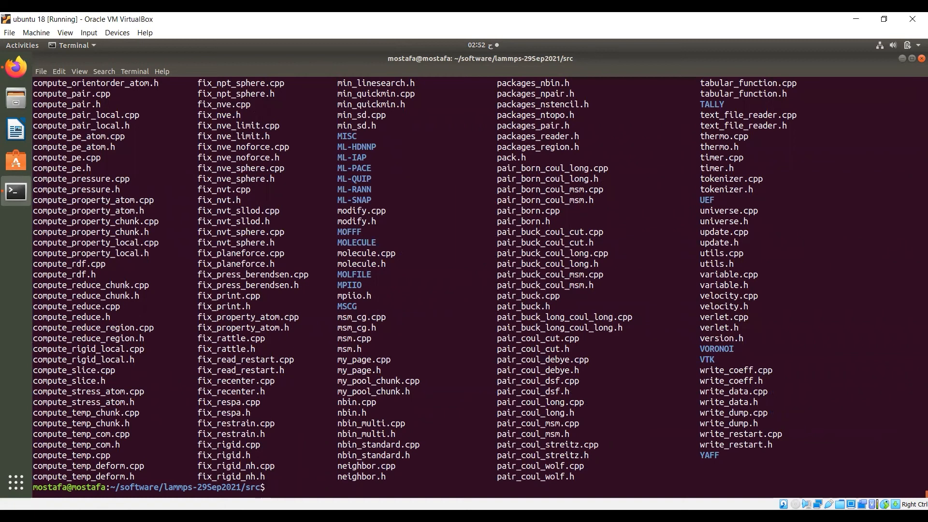
# - Move lmp_mpi from src into the parent lammps-29Sep2021 folder, then change up into that folder
pyautogui.write('mv lmp')
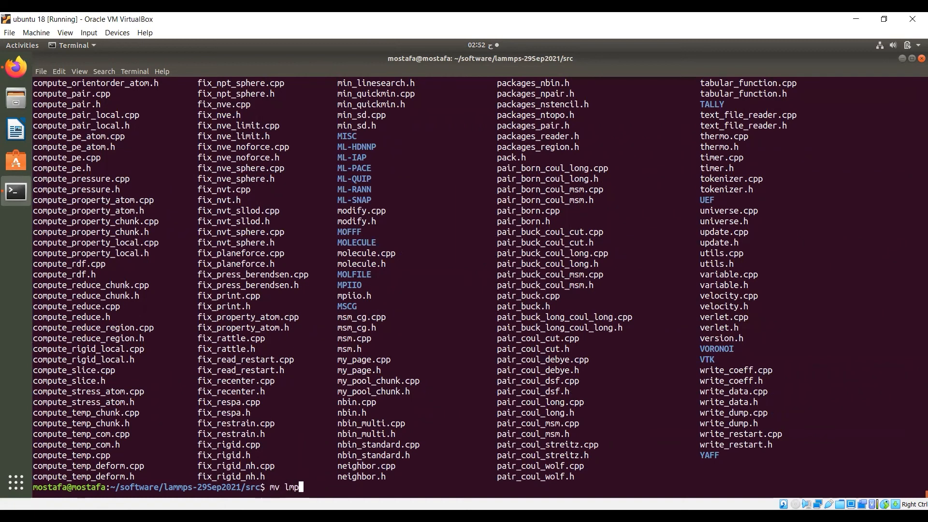
pyautogui.write('_mpi ../')
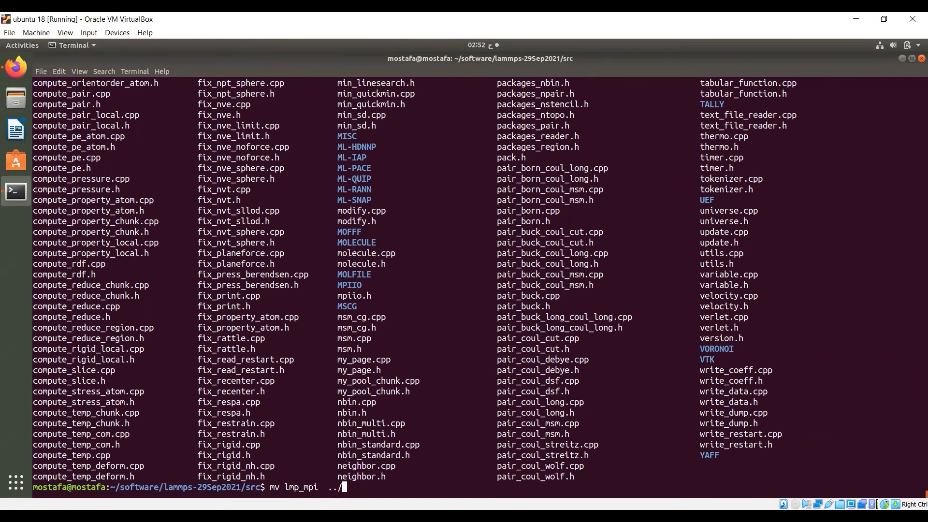
pyautogui.press('Return')
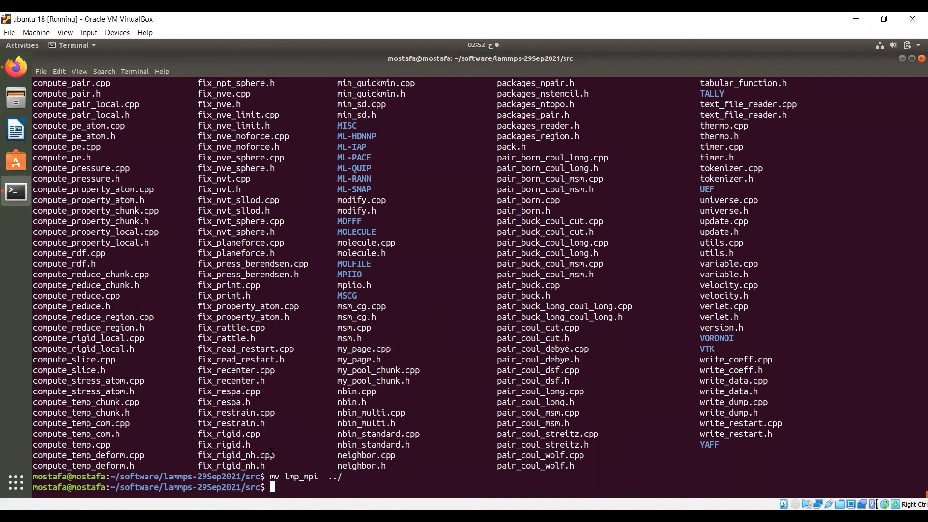
pyautogui.write('cd .')
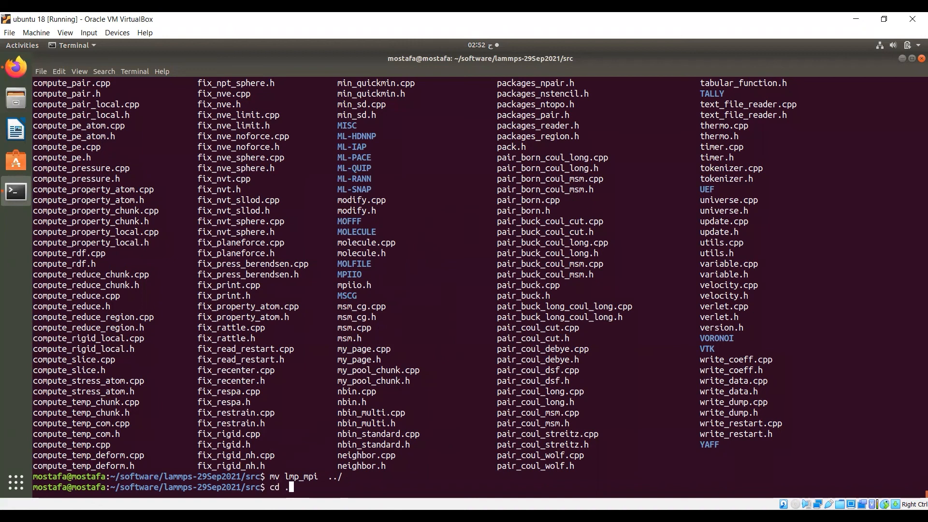
pyautogui.press('Return')
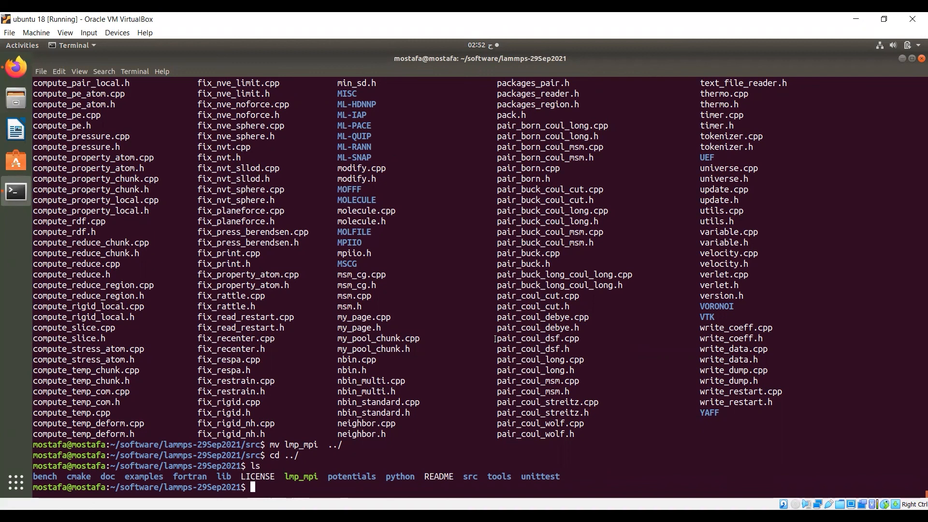
pyautogui.moveTo(657, 121)
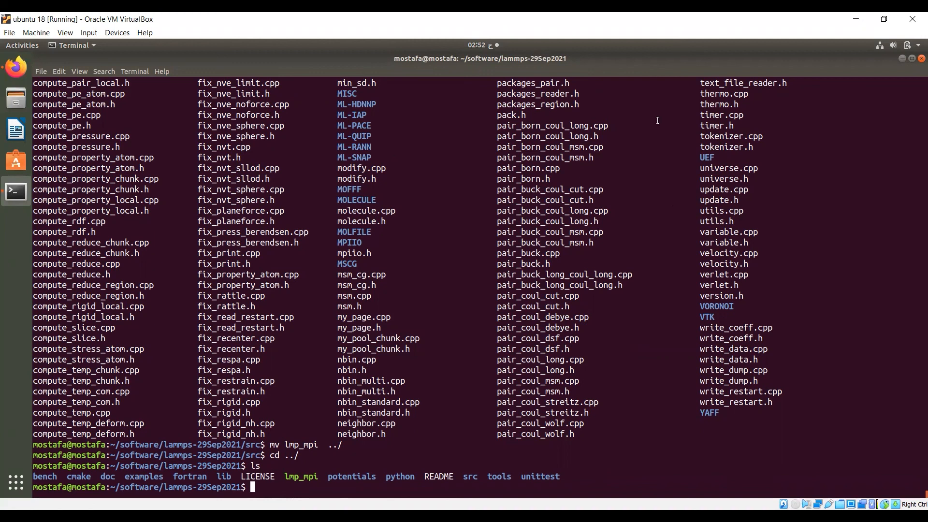